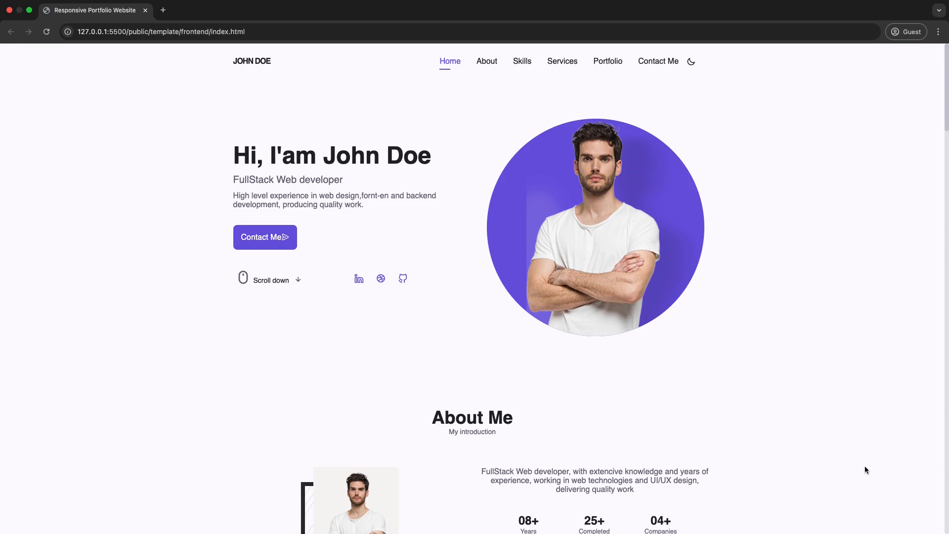
# Scroll down through the homepage sections and return to the top via the logo.
pyautogui.scroll(-3)
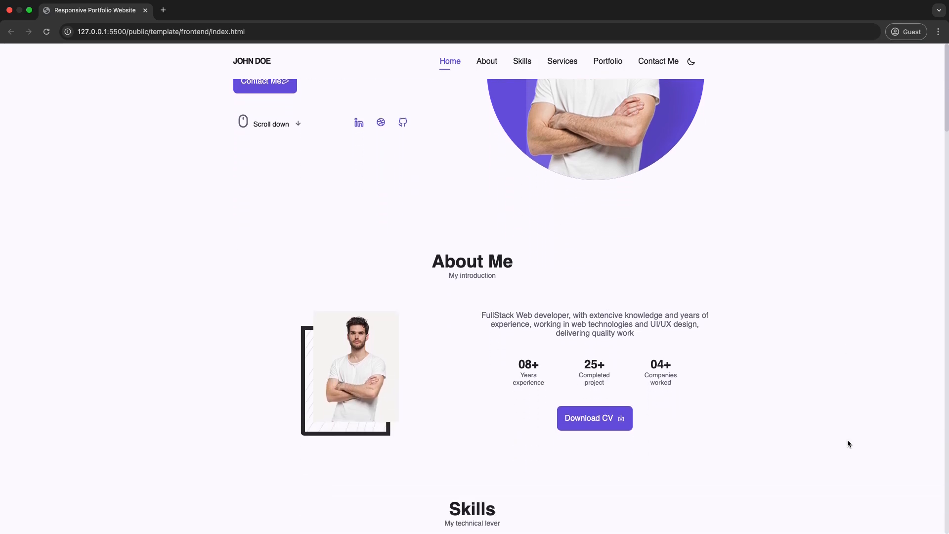
pyautogui.scroll(-3)
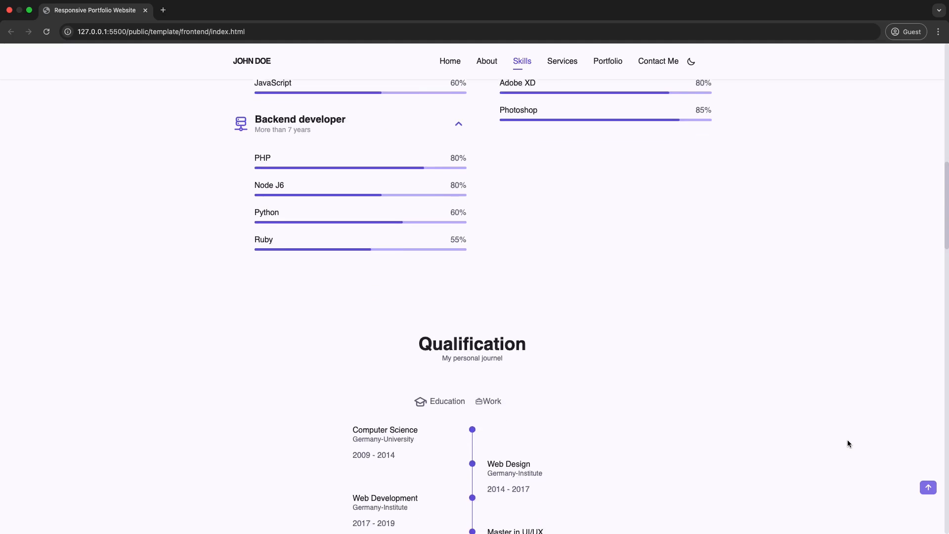
pyautogui.scroll(-3)
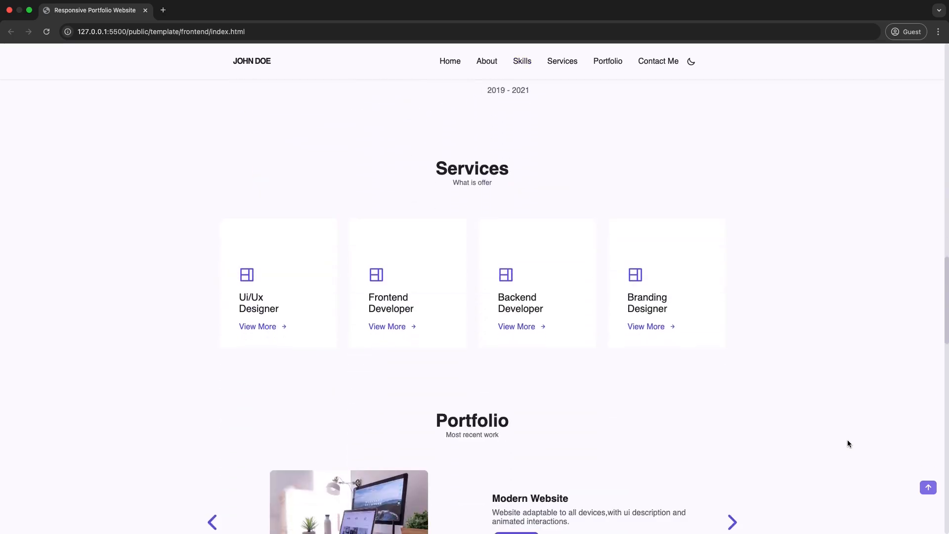
pyautogui.click(608, 61)
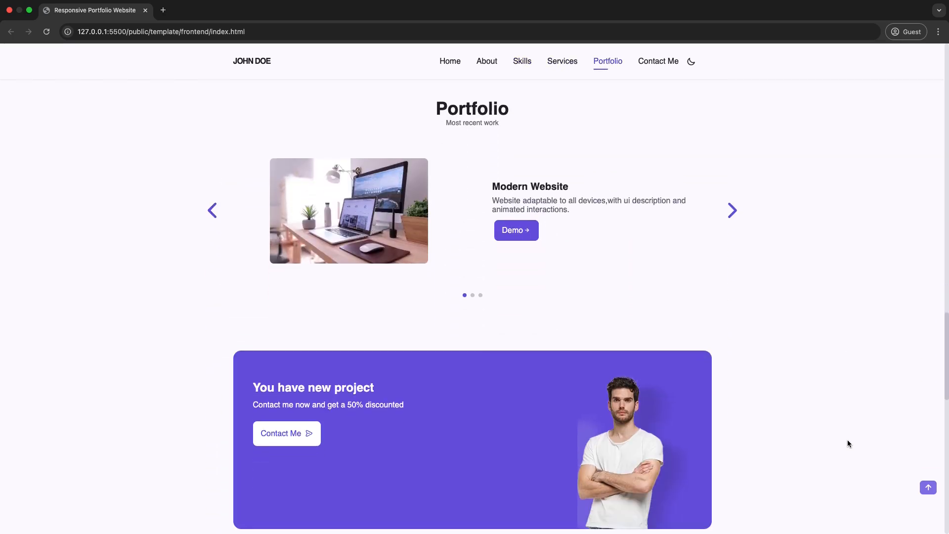
pyautogui.scroll(-3)
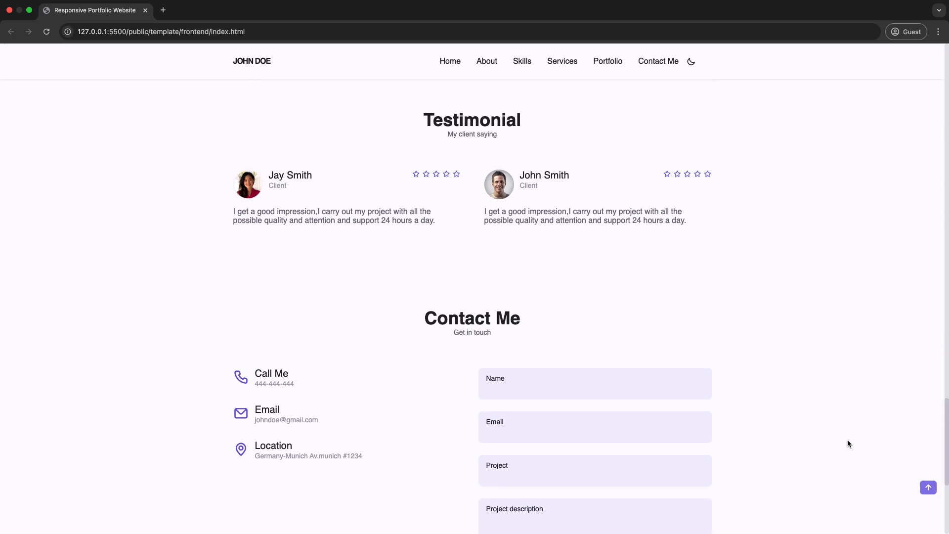
pyautogui.click(450, 61)
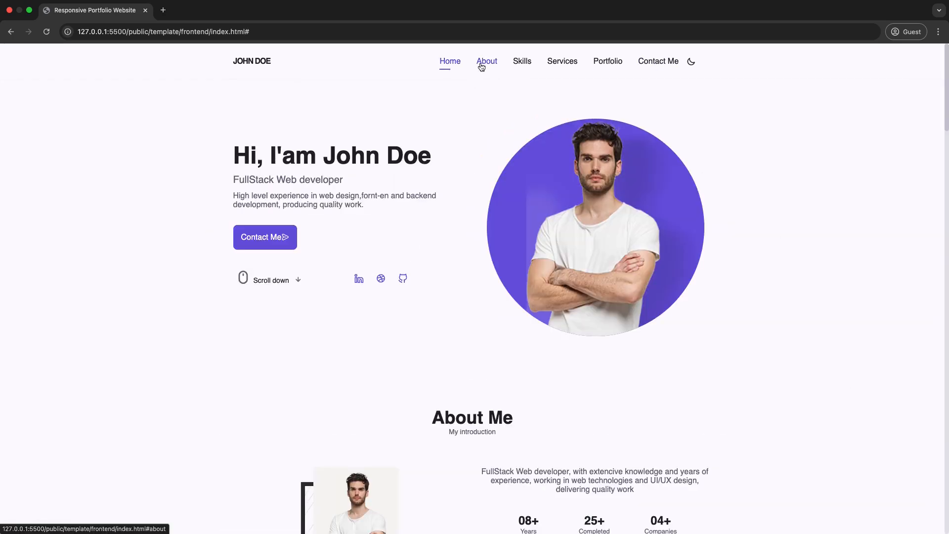
# Visit About and Skills, expand the Frontend developer skills, and show the Work qualification timeline.
pyautogui.click(486, 61)
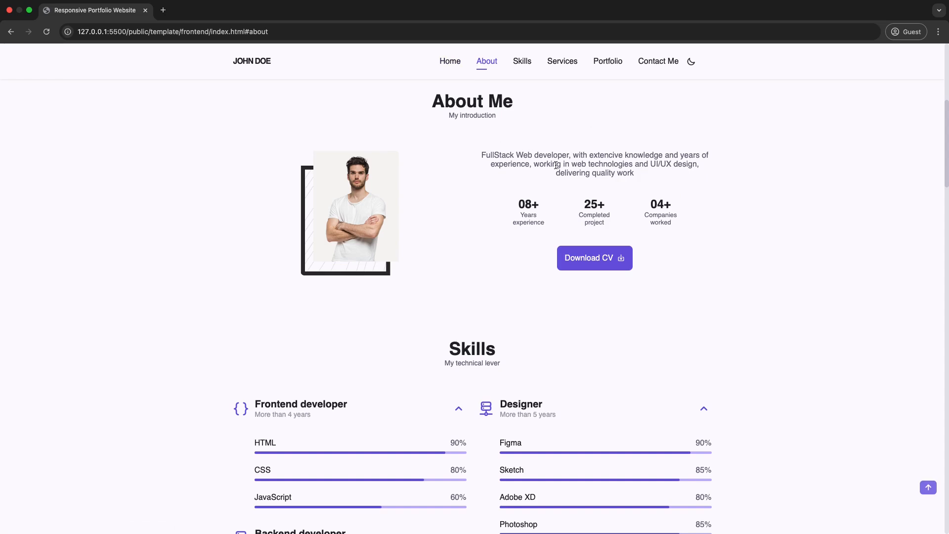
pyautogui.click(521, 60)
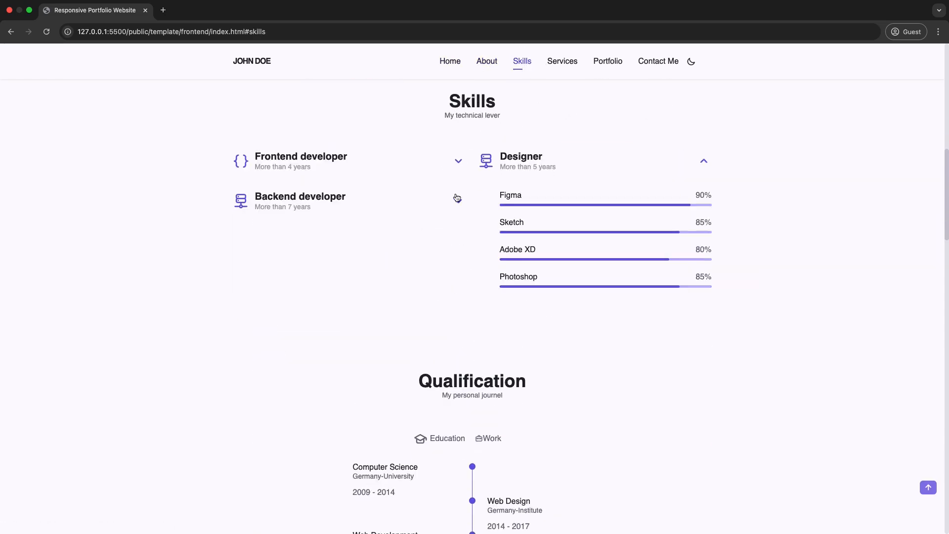
pyautogui.click(301, 160)
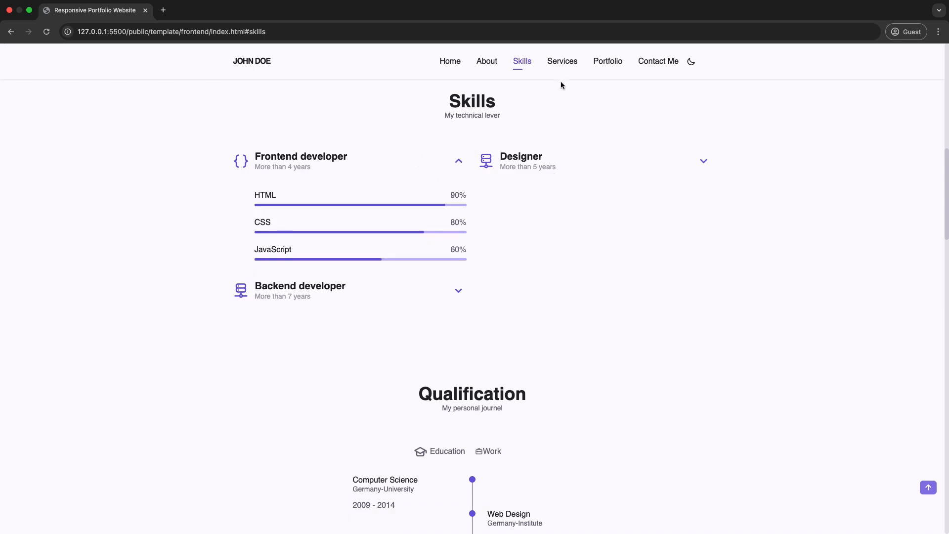
pyautogui.click(561, 60)
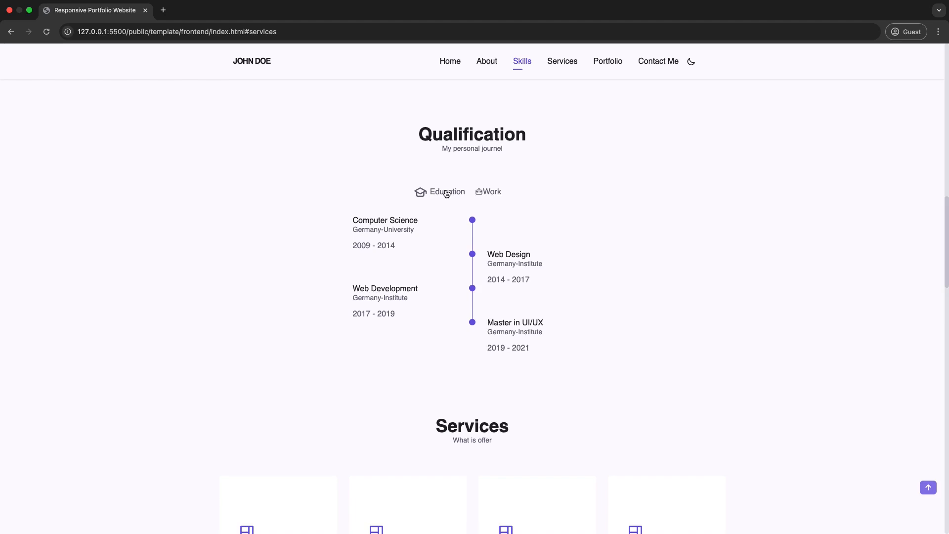
pyautogui.click(487, 190)
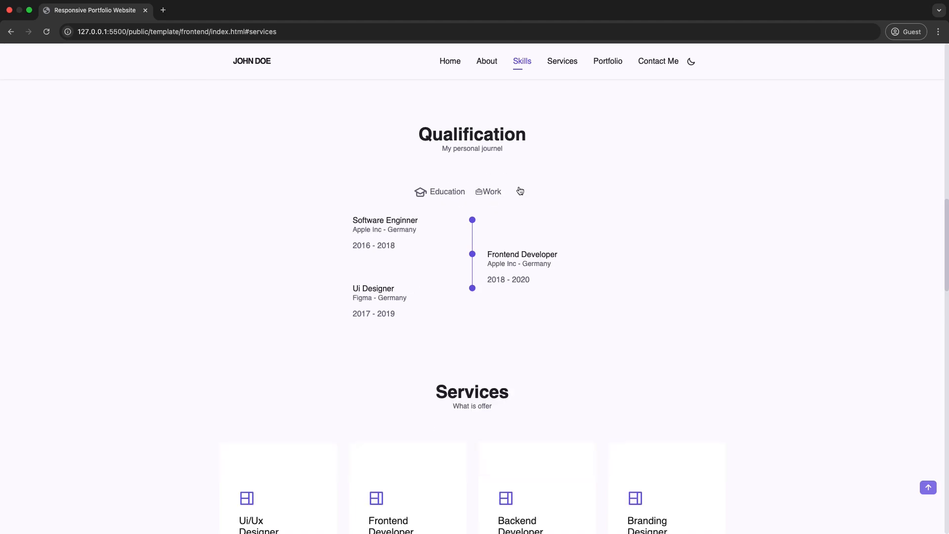
pyautogui.click(561, 61)
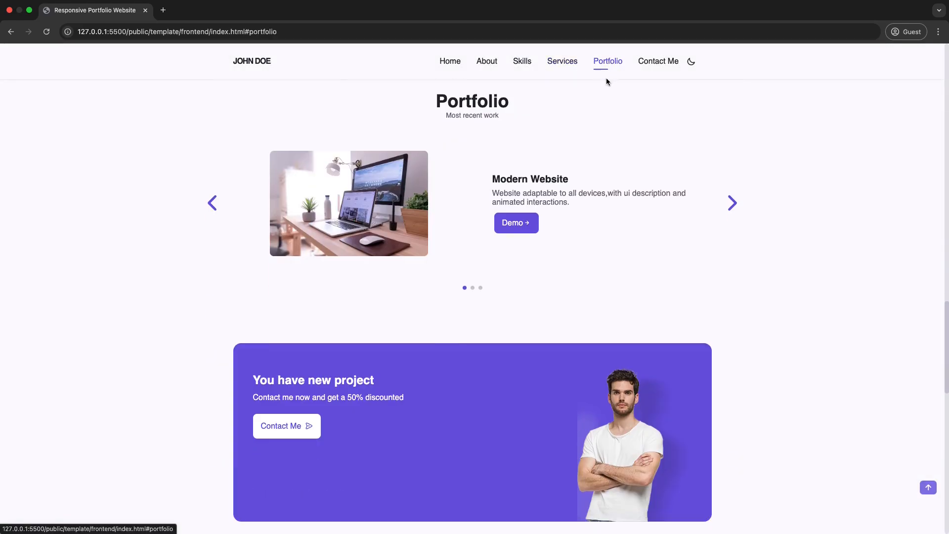
# Browse the Portfolio carousel to the next project, then go back to the top of the homepage.
pyautogui.click(731, 203)
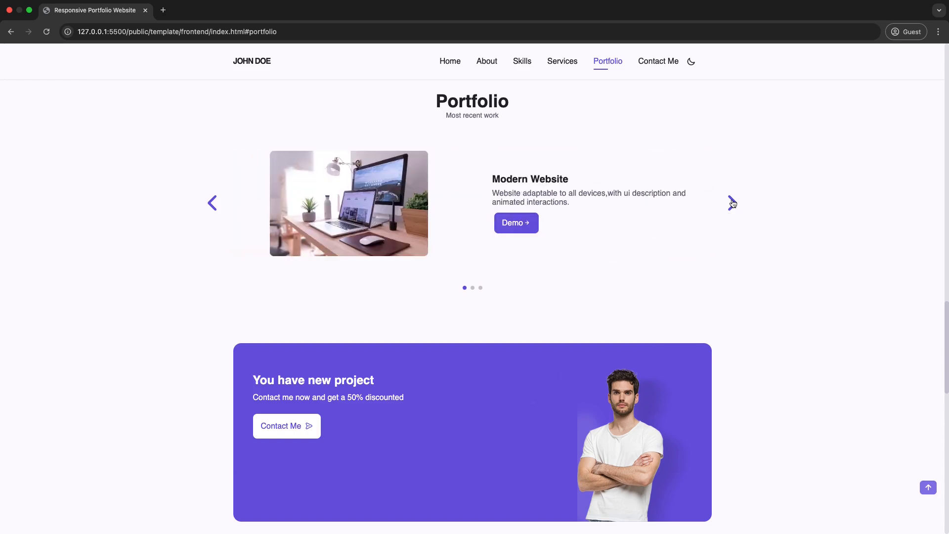
pyautogui.click(658, 60)
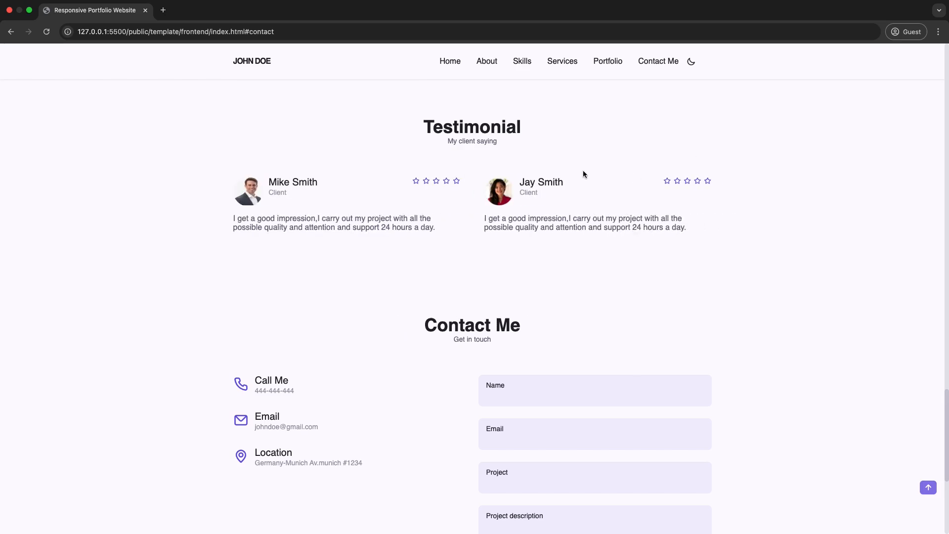
pyautogui.click(658, 61)
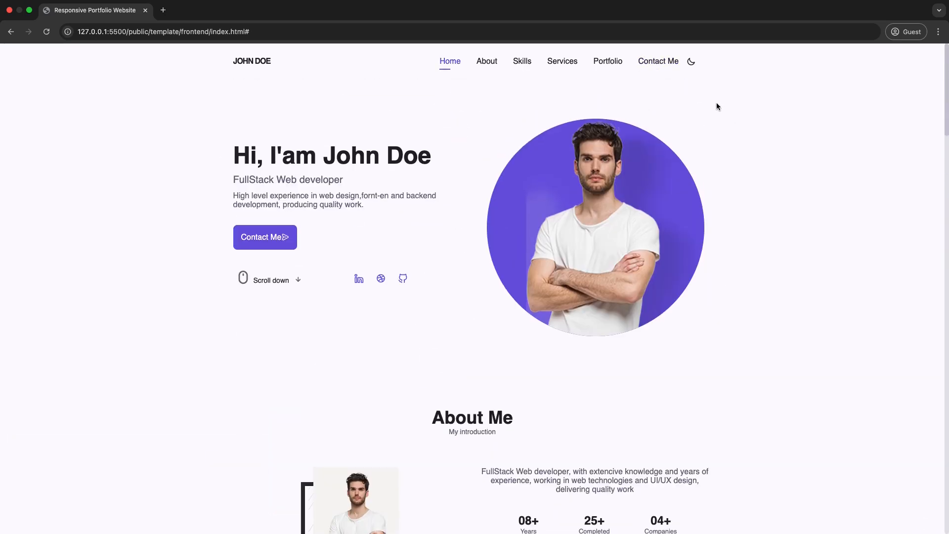
# Enable the dark theme, scroll the page, and start the mobile-width responsive preview in DevTools.
pyautogui.click(691, 61)
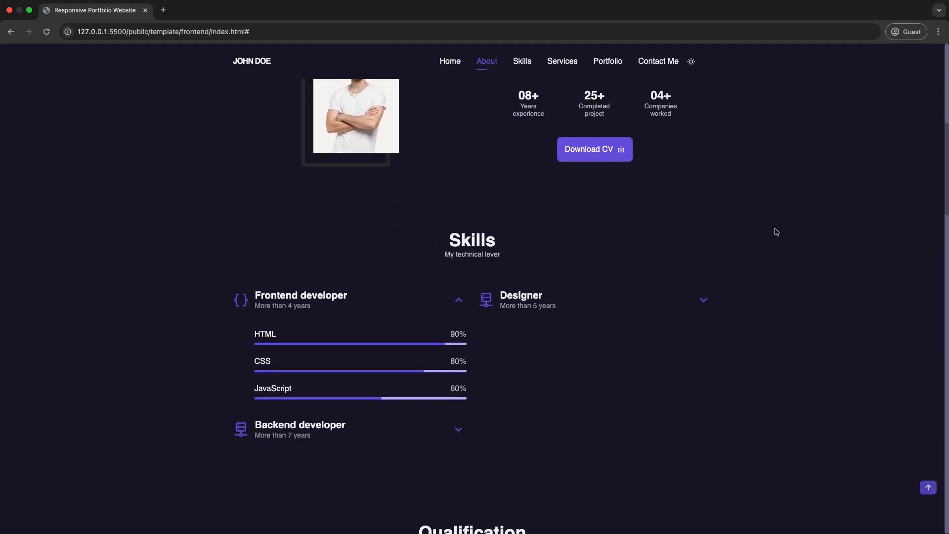
pyautogui.click(521, 61)
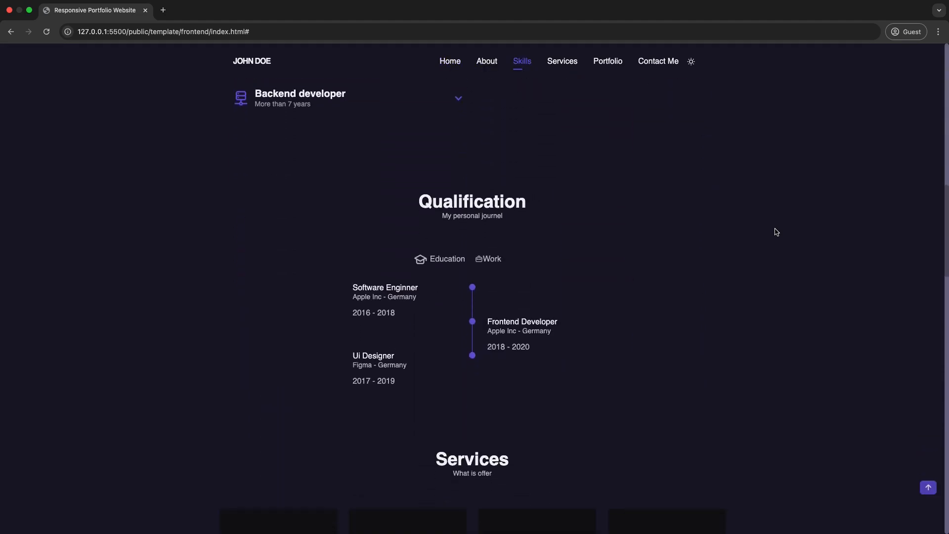
pyautogui.click(518, 389)
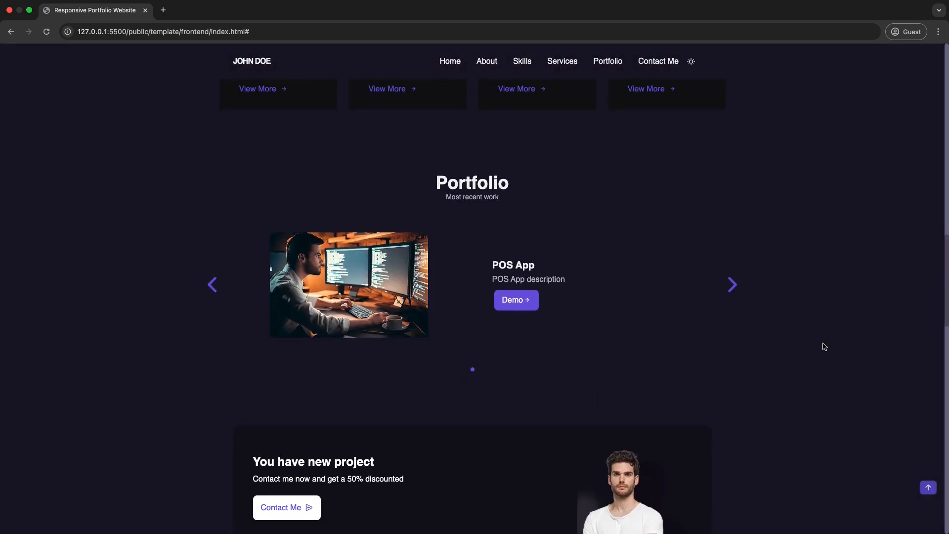
pyautogui.scroll(-3)
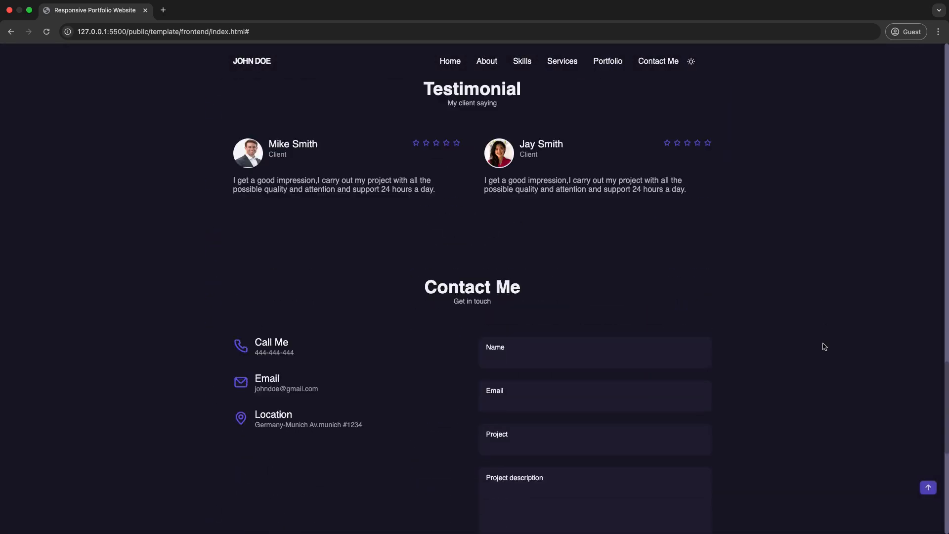
pyautogui.click(658, 62)
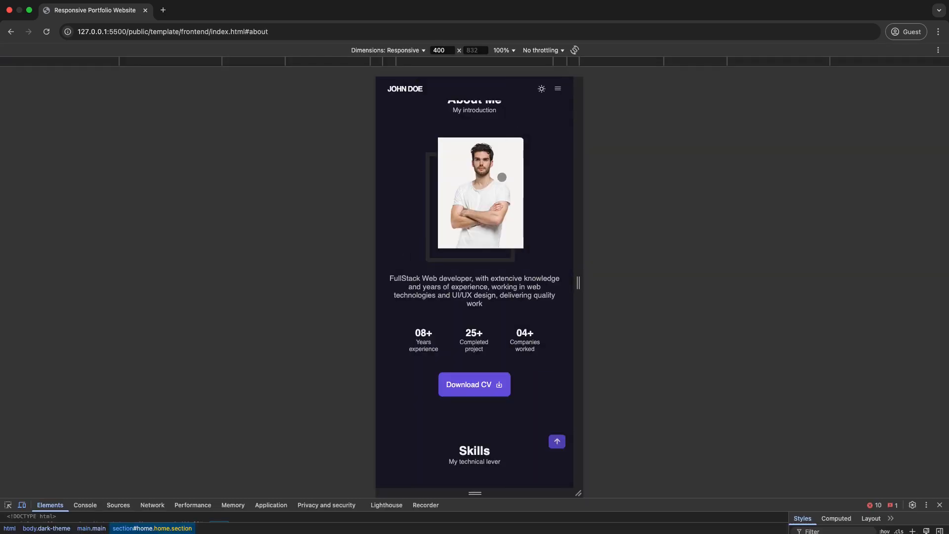
# Preview the layout at about 1184 px and at 345 px width, then return to full width in light theme.
pyautogui.moveTo(577, 282); pyautogui.dragTo(560, 282)
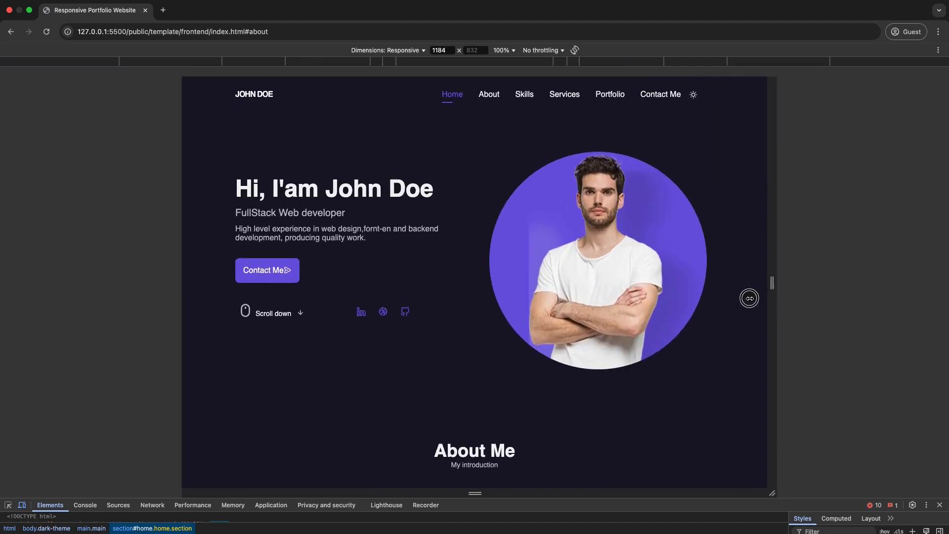
pyautogui.write('345')
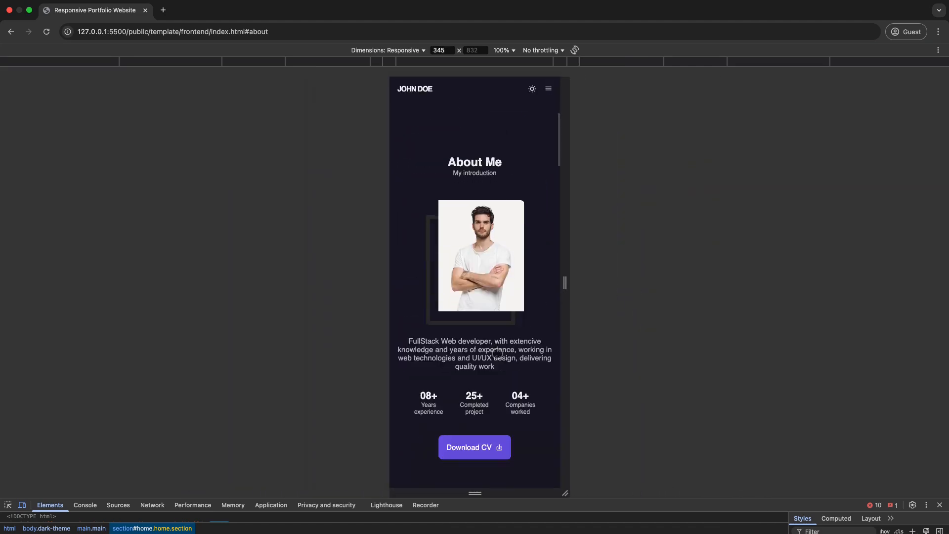
pyautogui.scroll(-3)
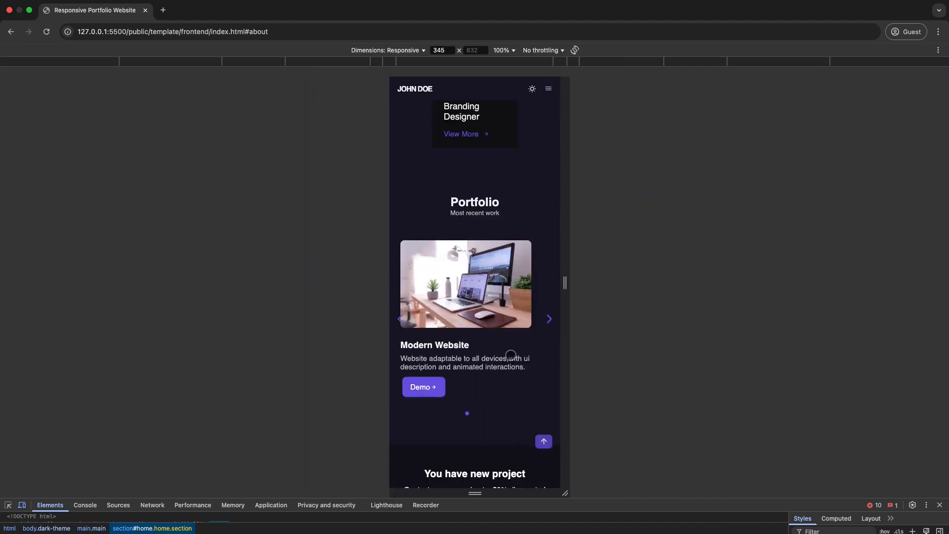
pyautogui.scroll(-3)
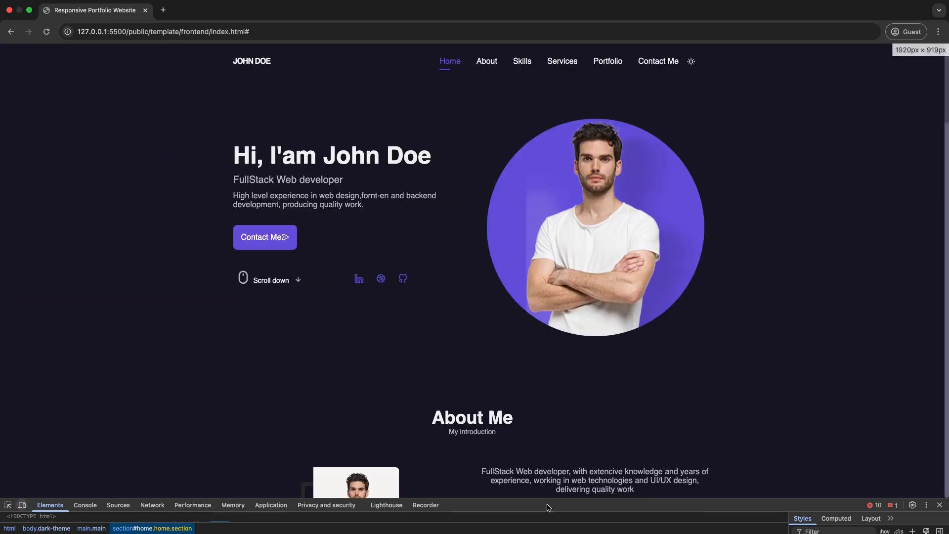
pyautogui.click(691, 62)
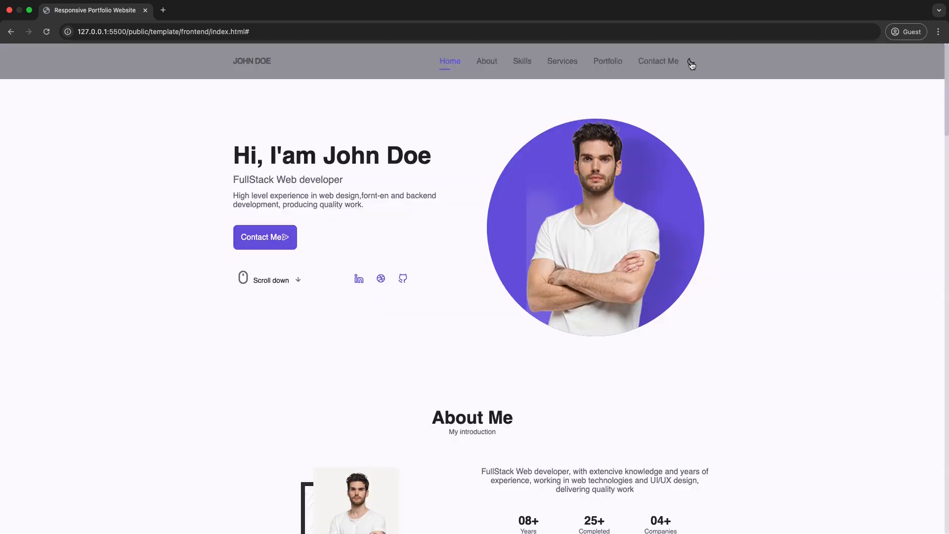
# Go to 127.0.0.1:8000 login, sign into Web Admin, and bring up the About Me profile form.
pyautogui.write('127.0.0.1:8000/login')
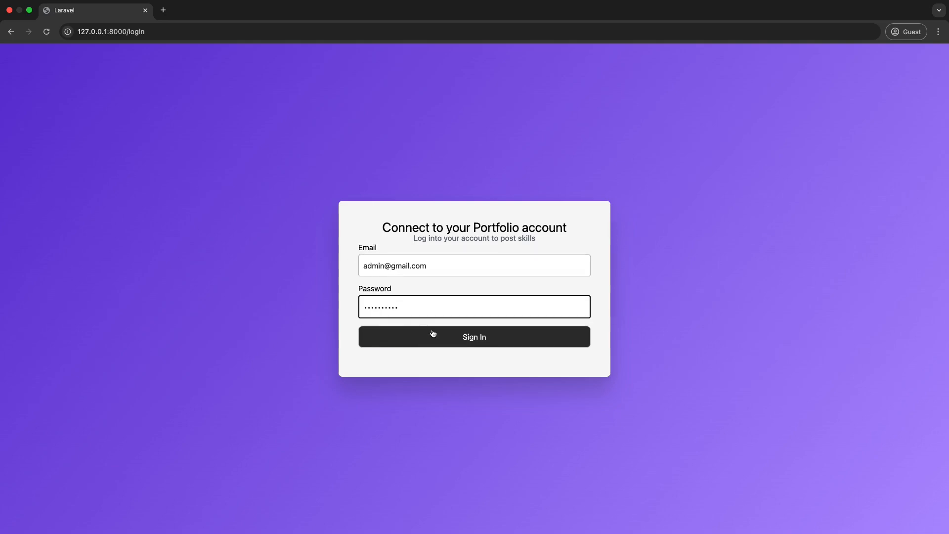
pyautogui.click(473, 336)
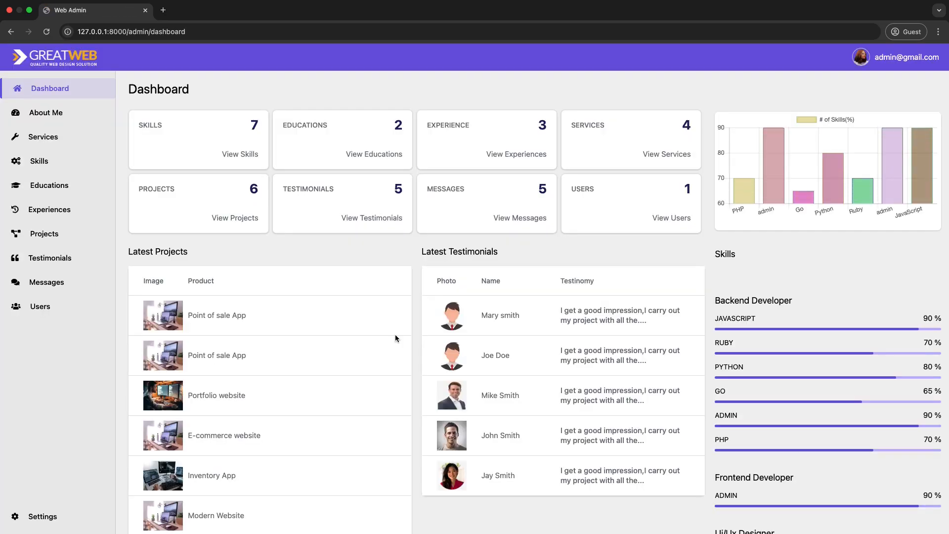
pyautogui.moveTo(361, 325)
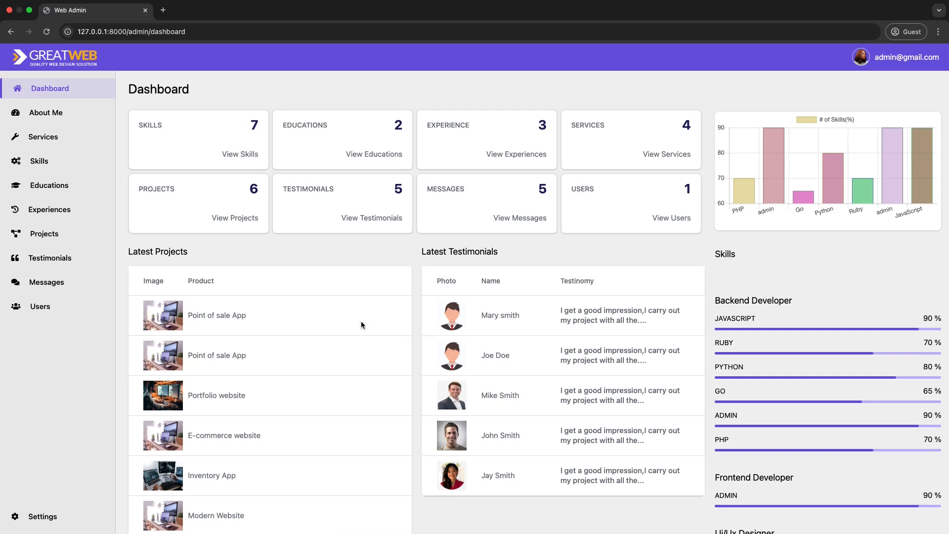
pyautogui.moveTo(411, 335)
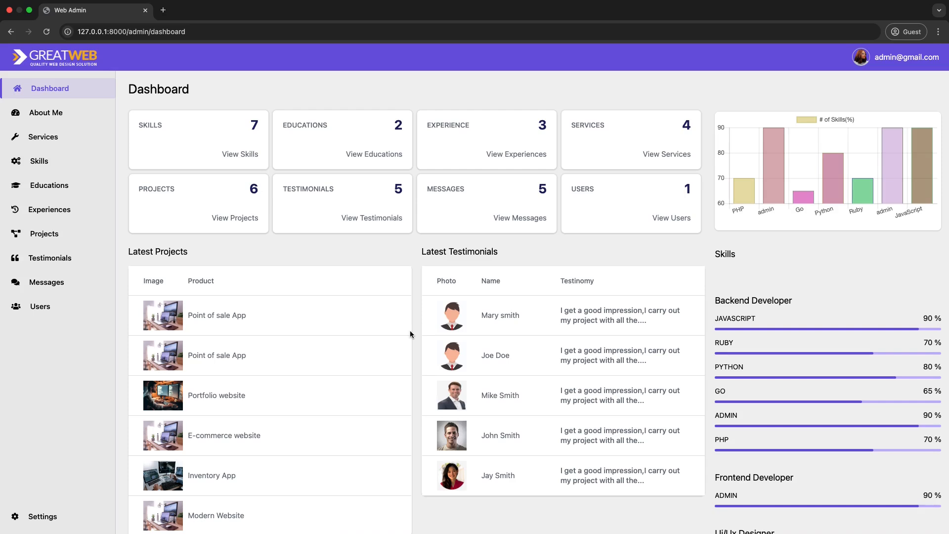
pyautogui.click(46, 112)
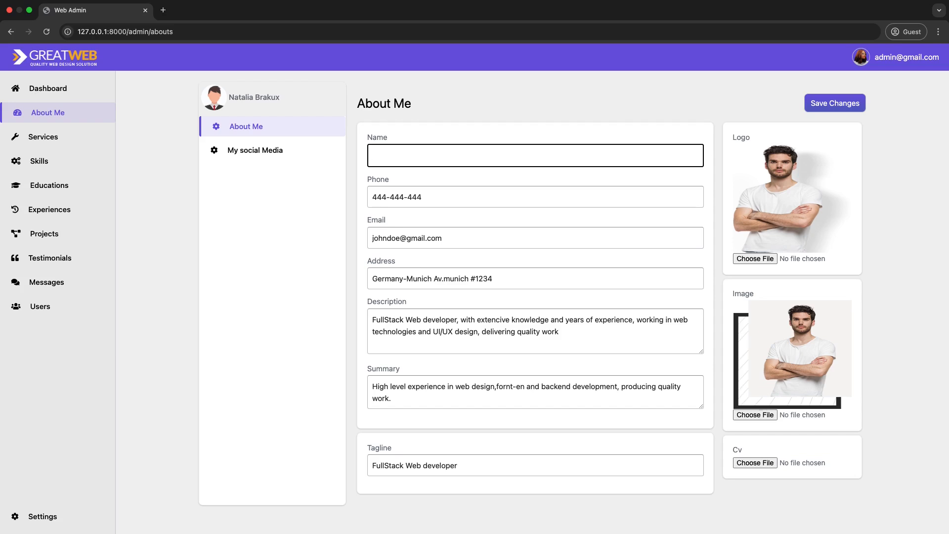
# Set Name to Jane Smith, logo to home-img.png, image to about.jpg, save, and view the homepage.
pyautogui.write('Jane Smith')
pyautogui.click(535, 197)
pyautogui.write('-8888')
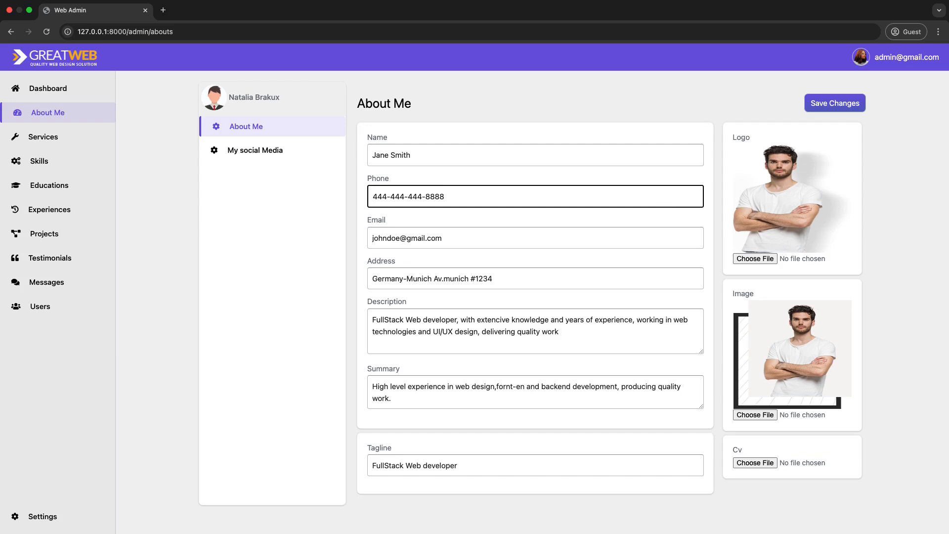
pyautogui.moveTo(754, 258)
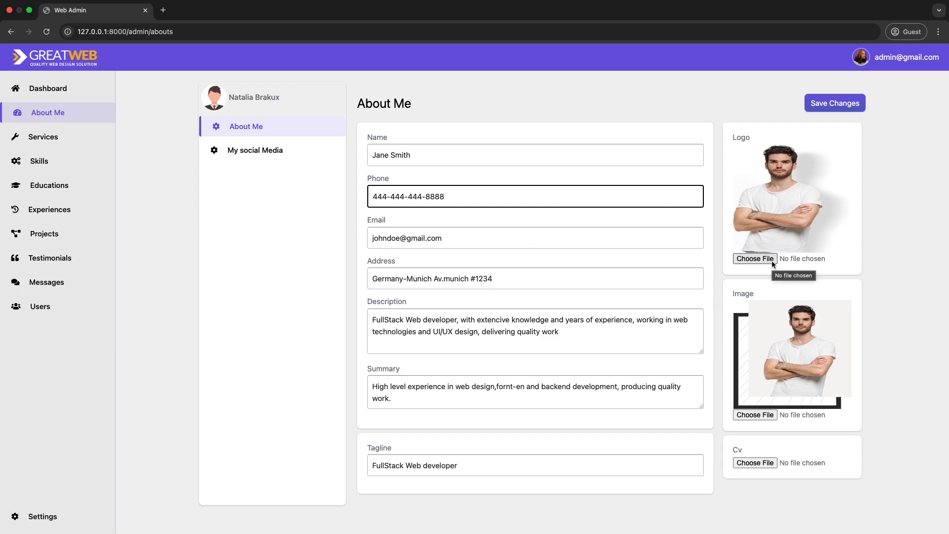
pyautogui.click(754, 258)
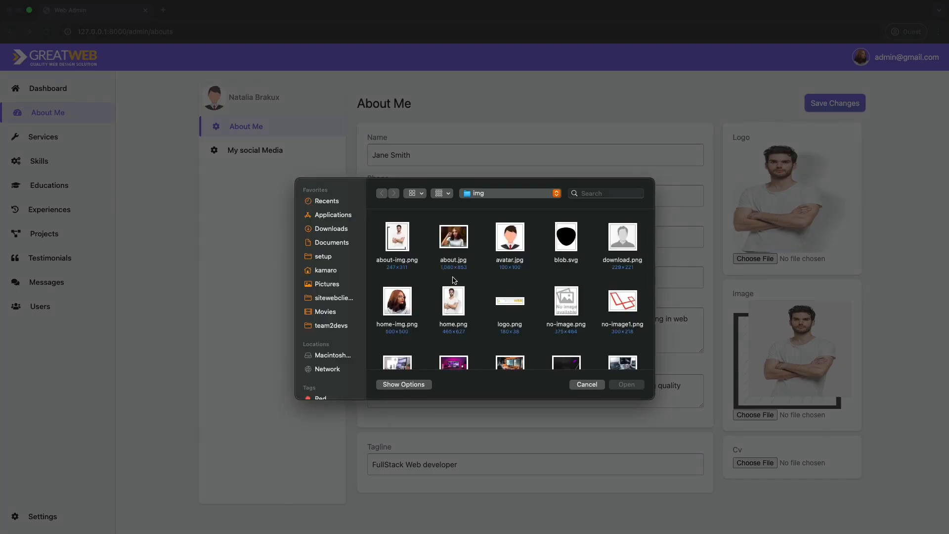
pyautogui.doubleClick(398, 301)
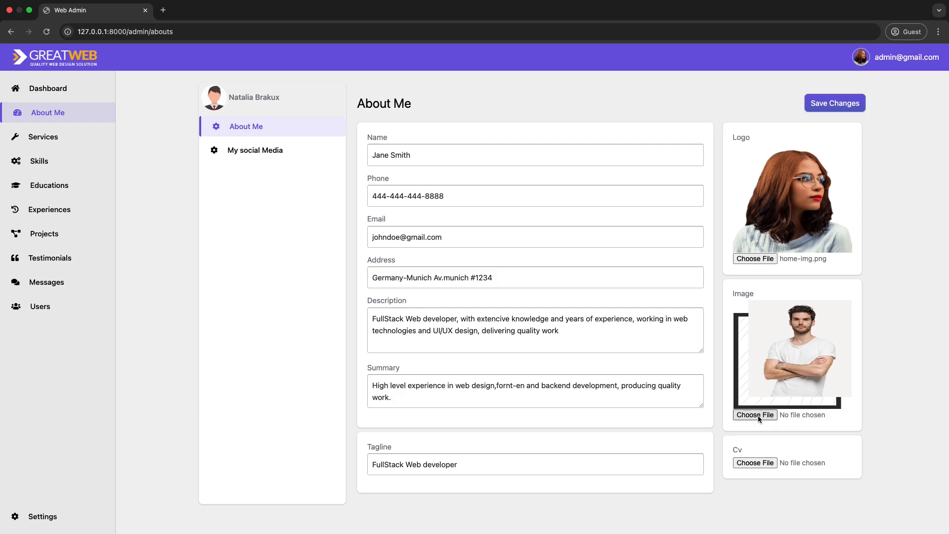
pyautogui.click(754, 414)
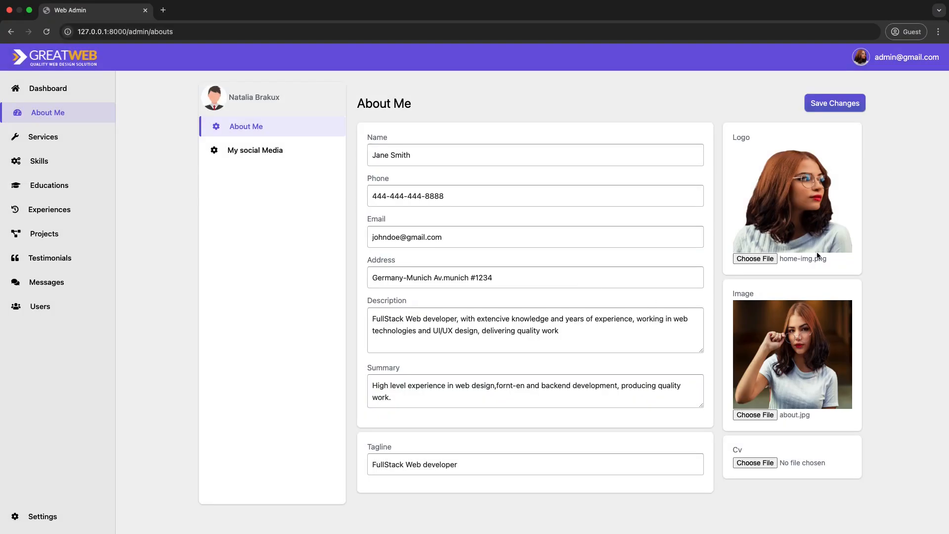
pyautogui.click(834, 103)
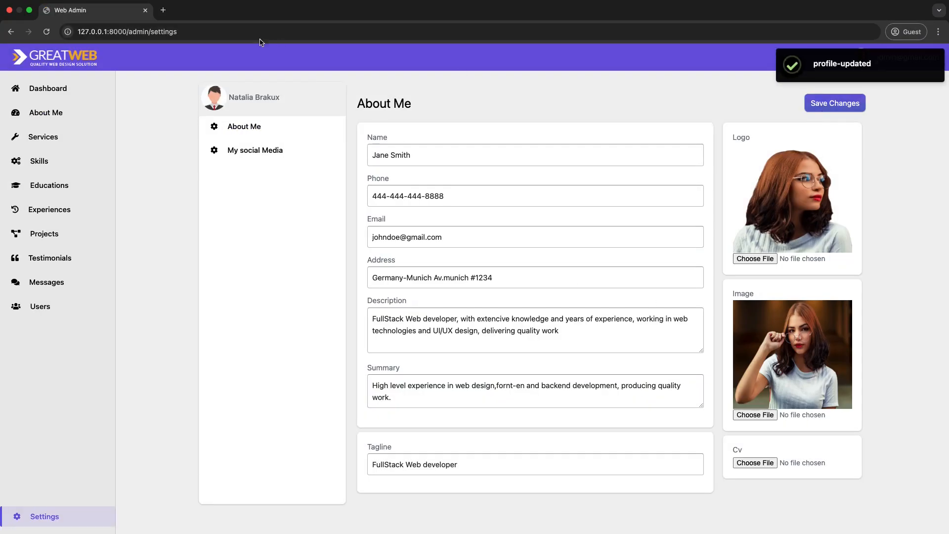
pyautogui.click(211, 10)
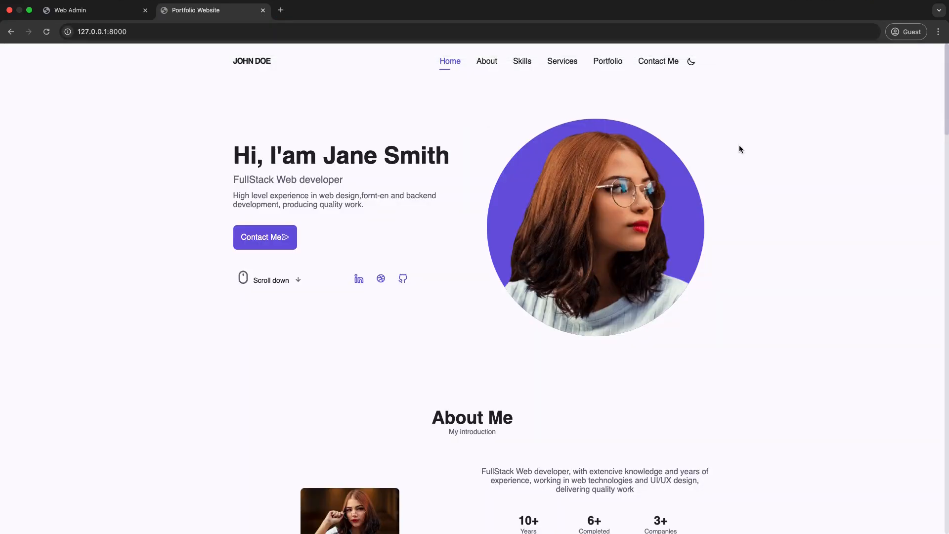
# Check the homepage hero for Jane Smith, return to Web Admin and show the social media links.
pyautogui.scroll(-3)
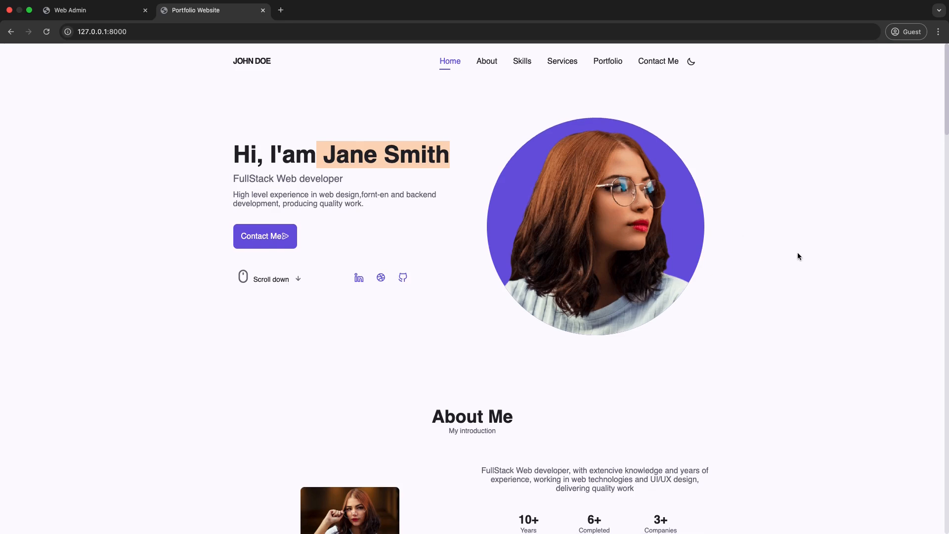
pyautogui.click(79, 10)
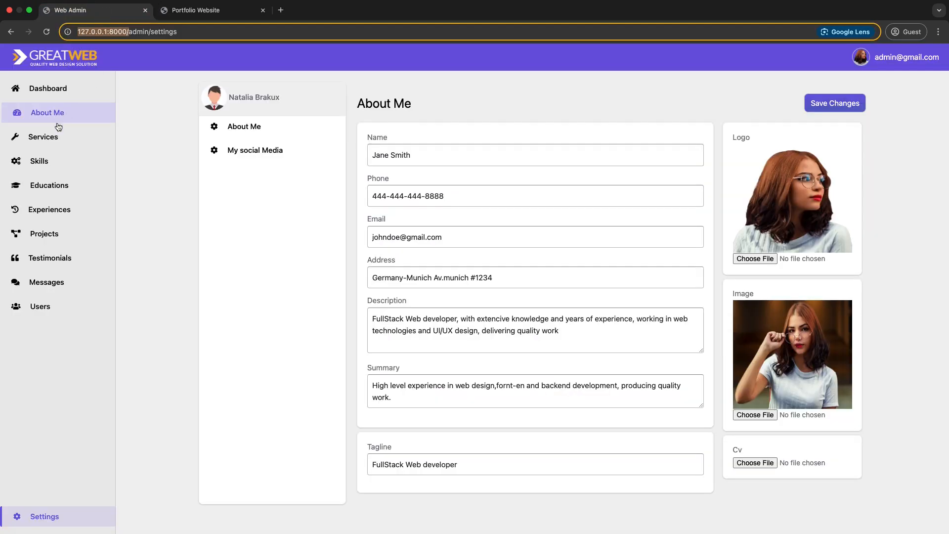
pyautogui.click(255, 149)
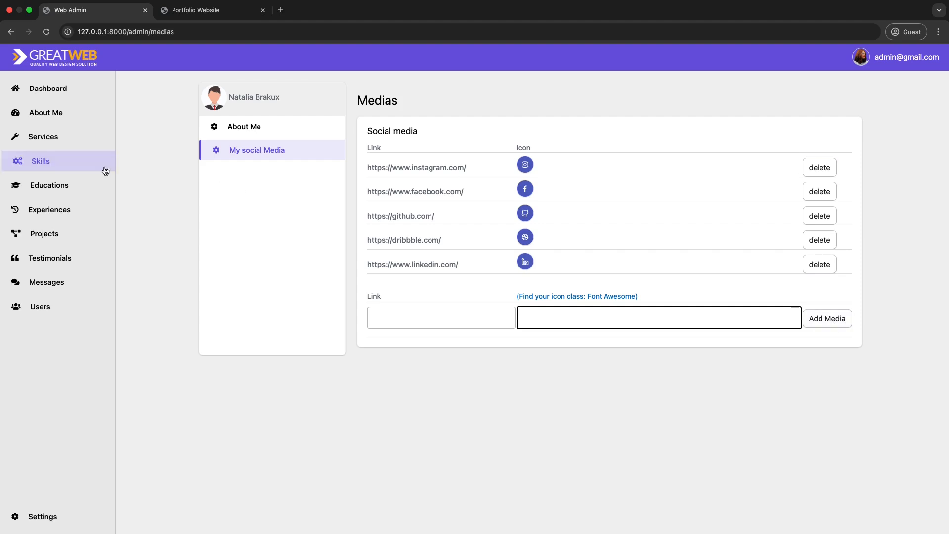
# Start a New Service with title 'Frontend' and a 'Description o' description, without saving.
pyautogui.click(45, 137)
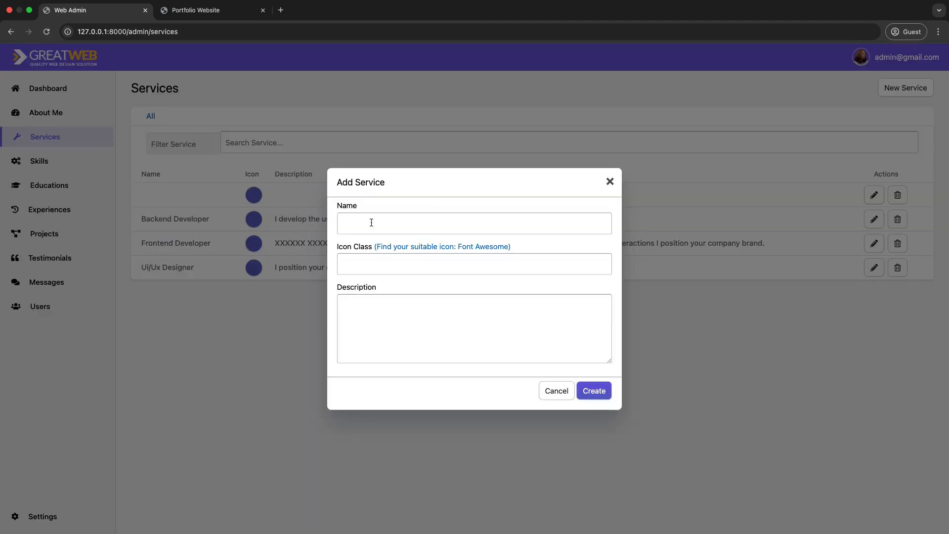
pyautogui.write('Frontend Developer')
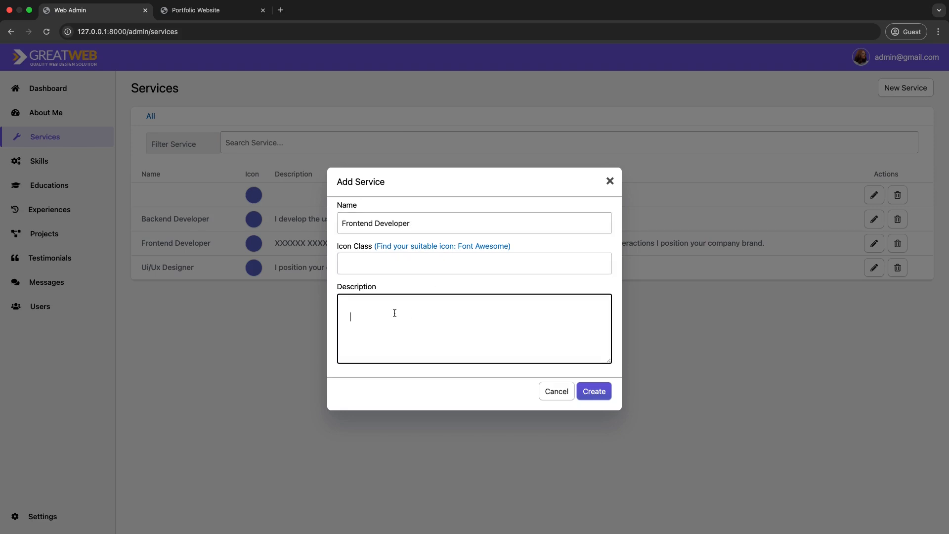
pyautogui.write('Description o')
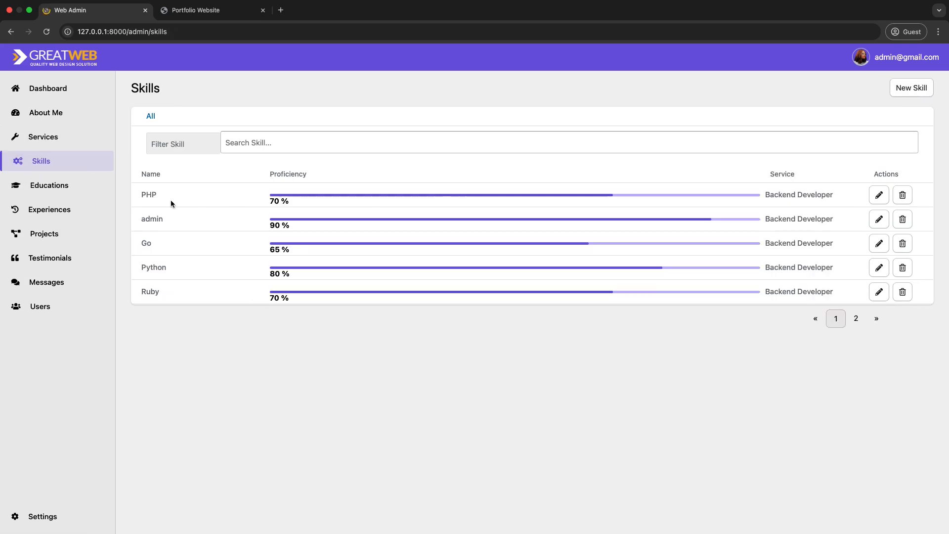
# Edit the PHP skill, change Proficiency to 60 and update it.
pyautogui.click(910, 88)
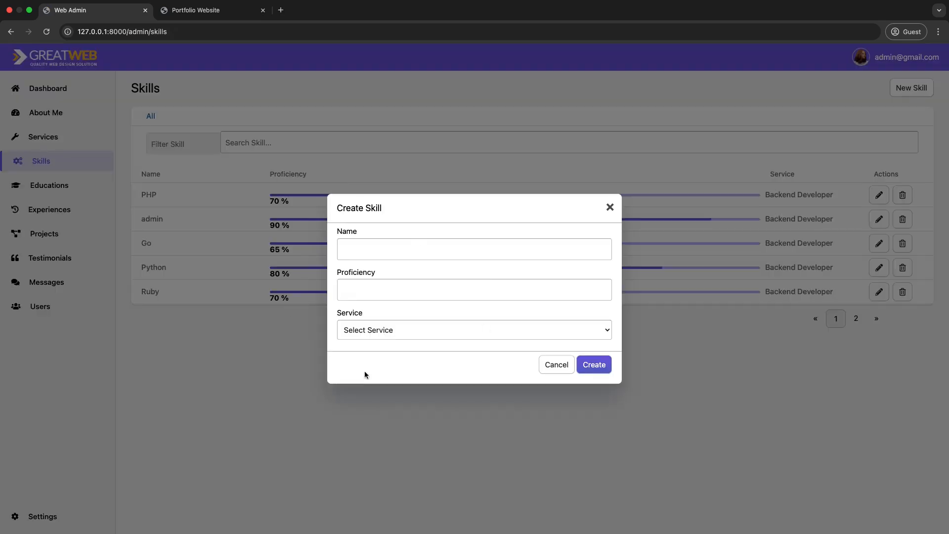
pyautogui.click(878, 194)
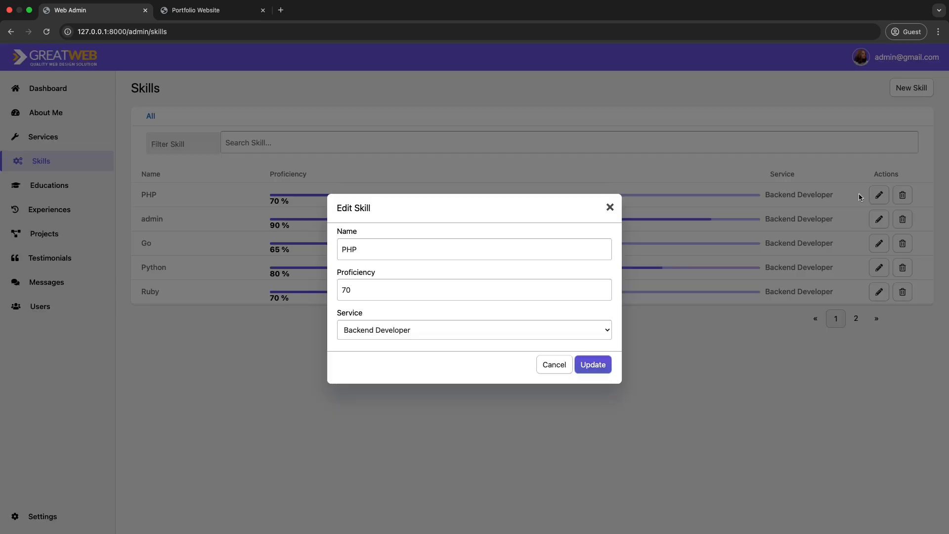
pyautogui.click(473, 289)
pyautogui.write('6')
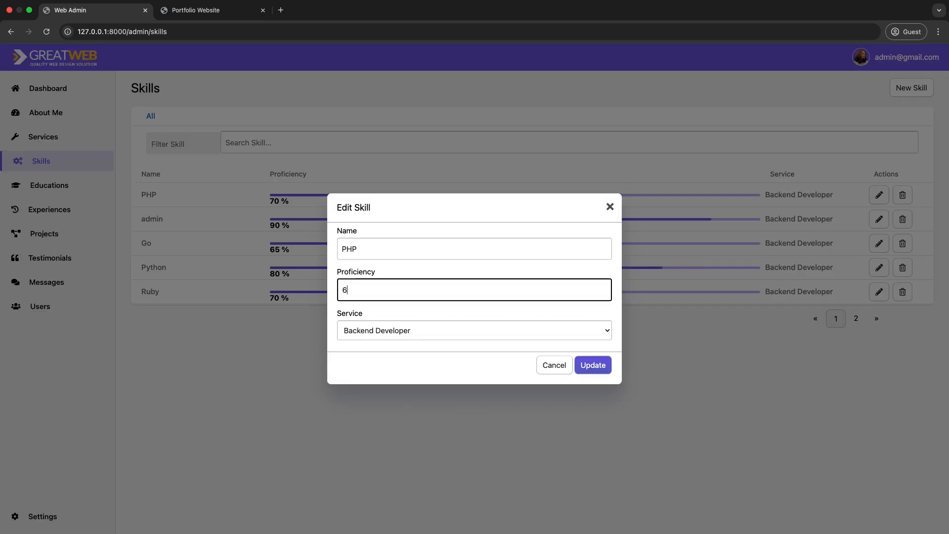
pyautogui.click(592, 364)
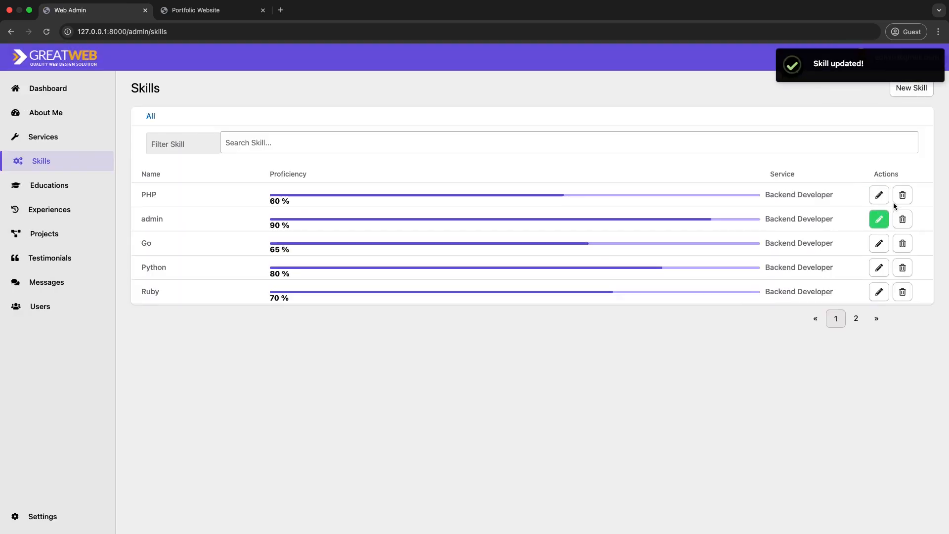
pyautogui.click(901, 218)
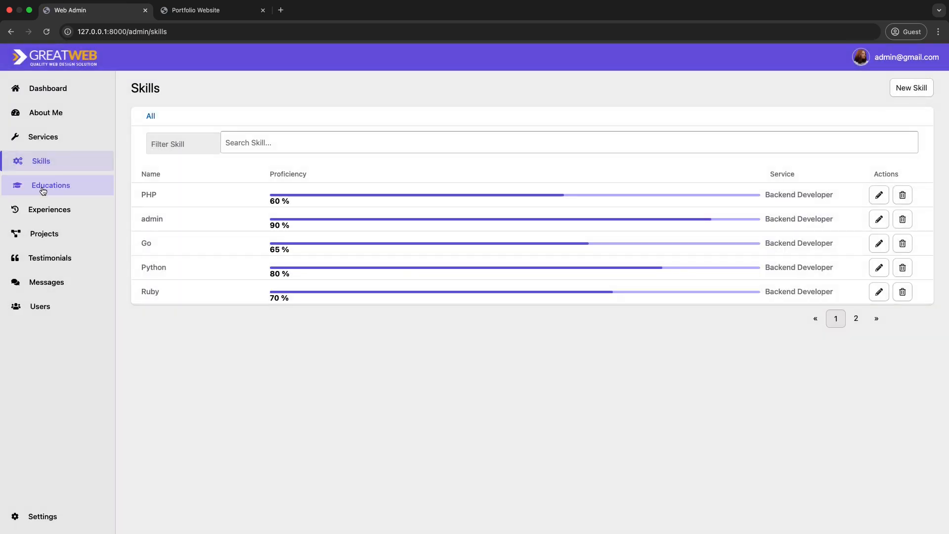
# View the Educations list and close the new education form without saving.
pyautogui.click(50, 185)
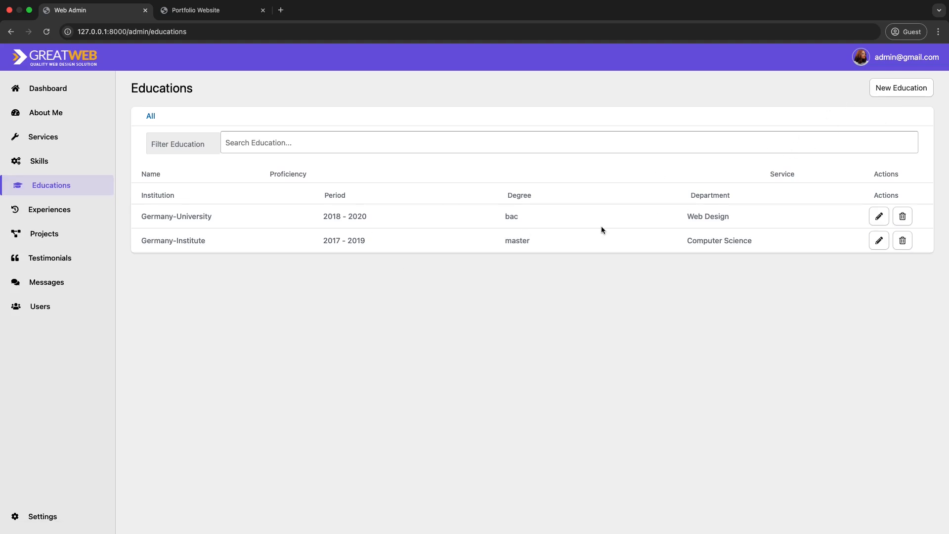
pyautogui.click(901, 88)
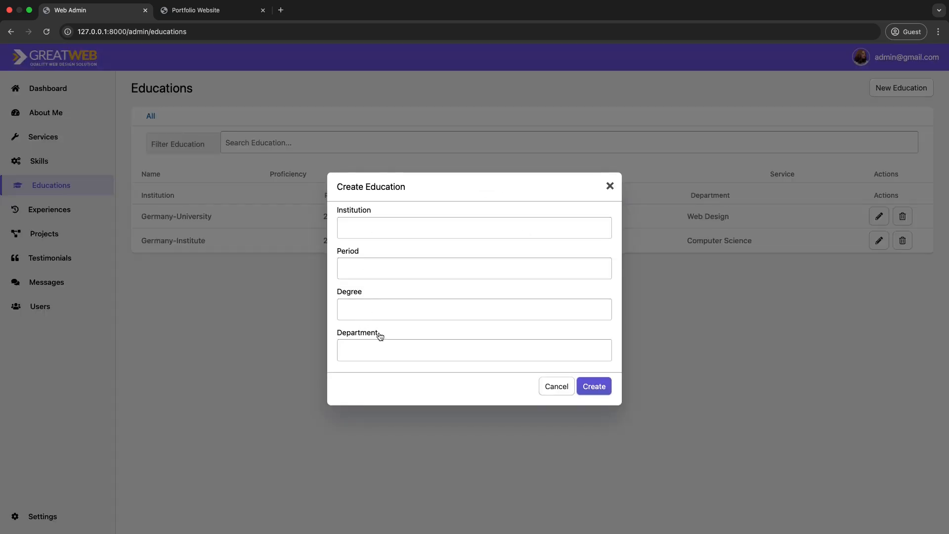
pyautogui.click(554, 387)
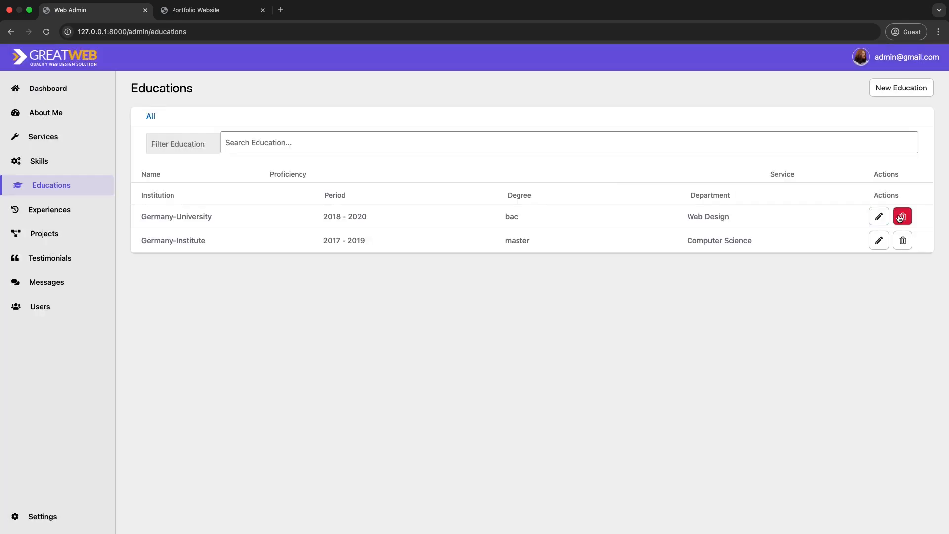
pyautogui.moveTo(50, 209)
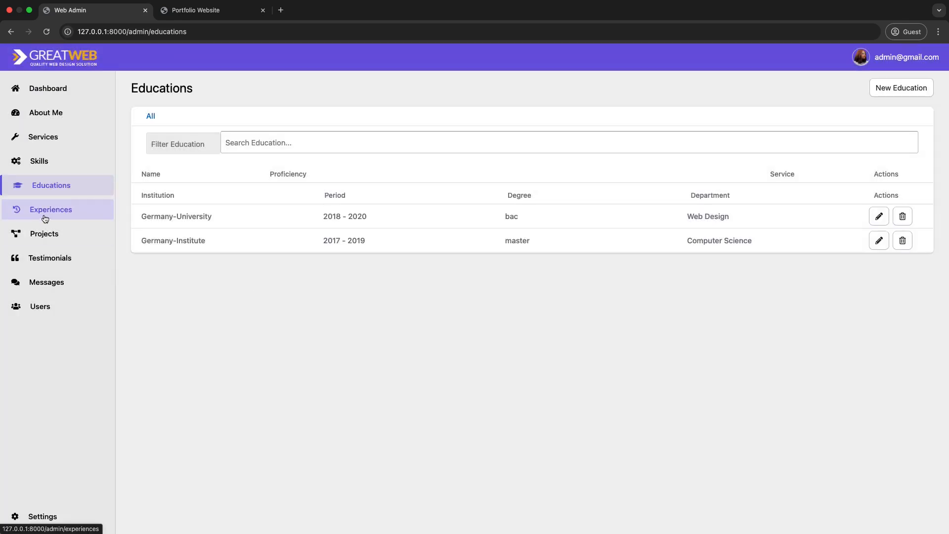
# View the Experiences list, close the new experience form, and prompt deletion of an entry.
pyautogui.click(50, 208)
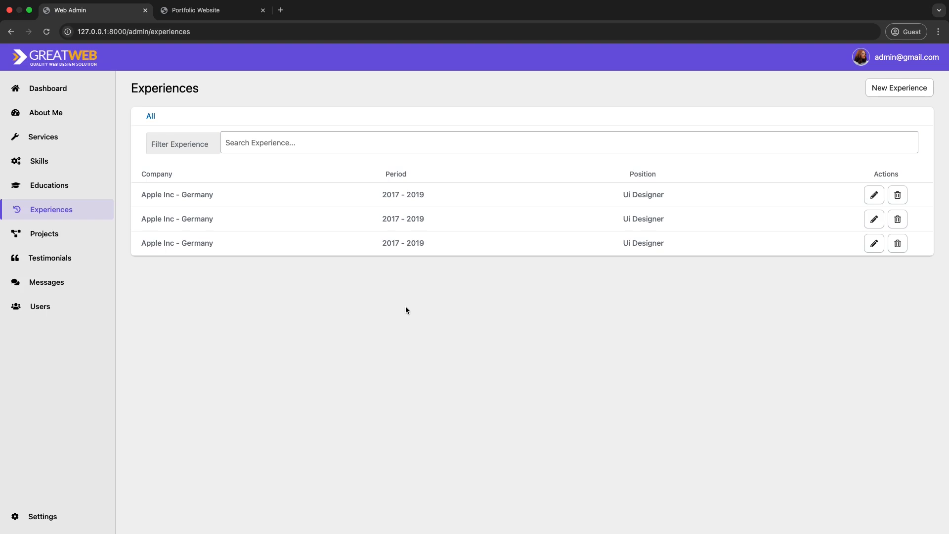
pyautogui.click(898, 88)
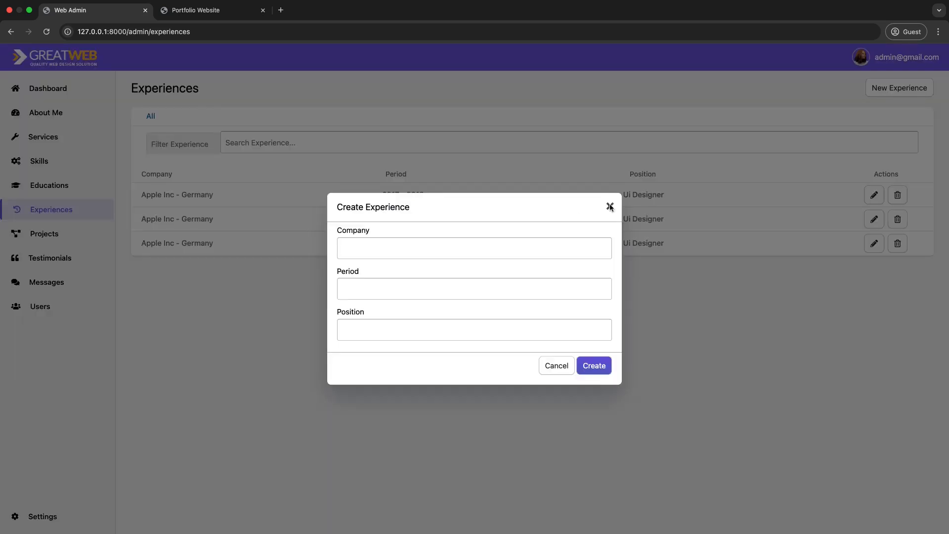
pyautogui.click(873, 194)
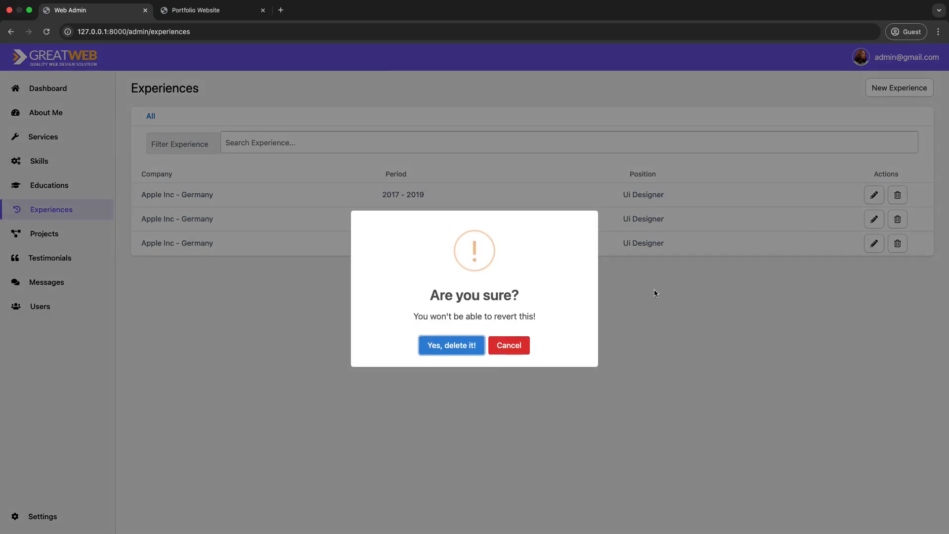
# Edit the first project's Title to 'Point of sale Appaa' and update it on the Projects list.
pyautogui.click(46, 233)
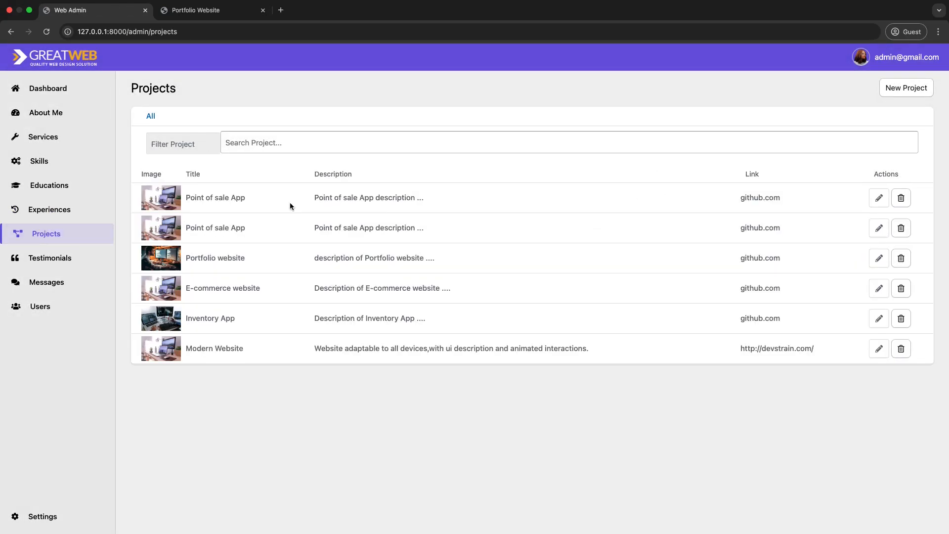
pyautogui.moveTo(398, 300)
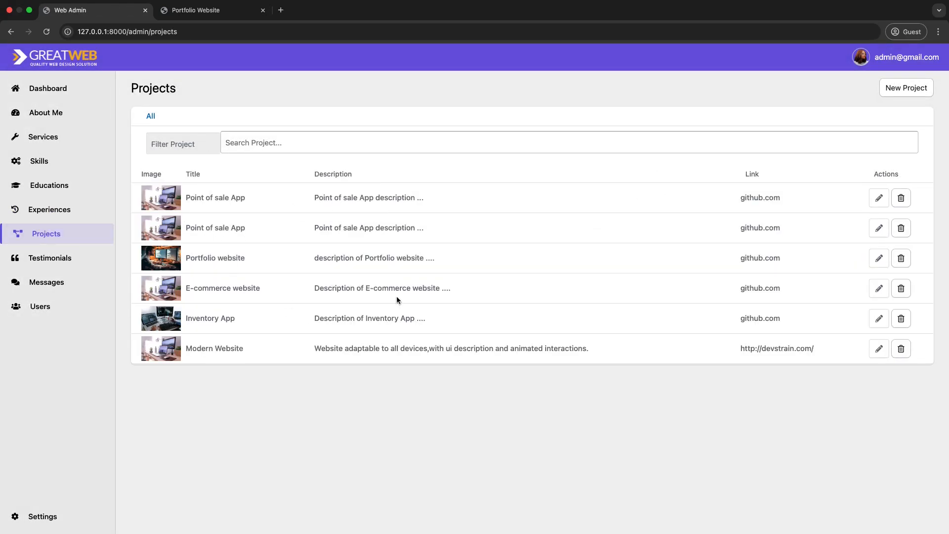
pyautogui.click(906, 88)
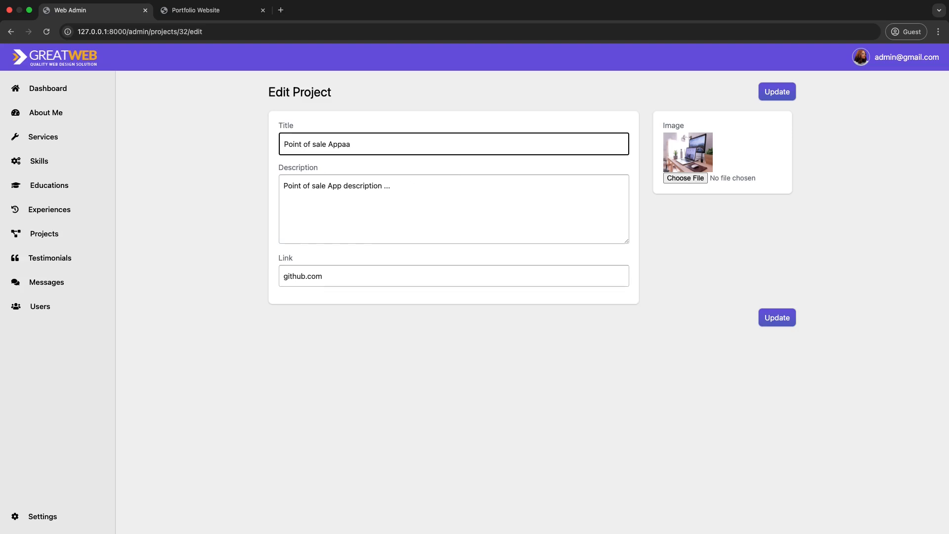
pyautogui.click(776, 91)
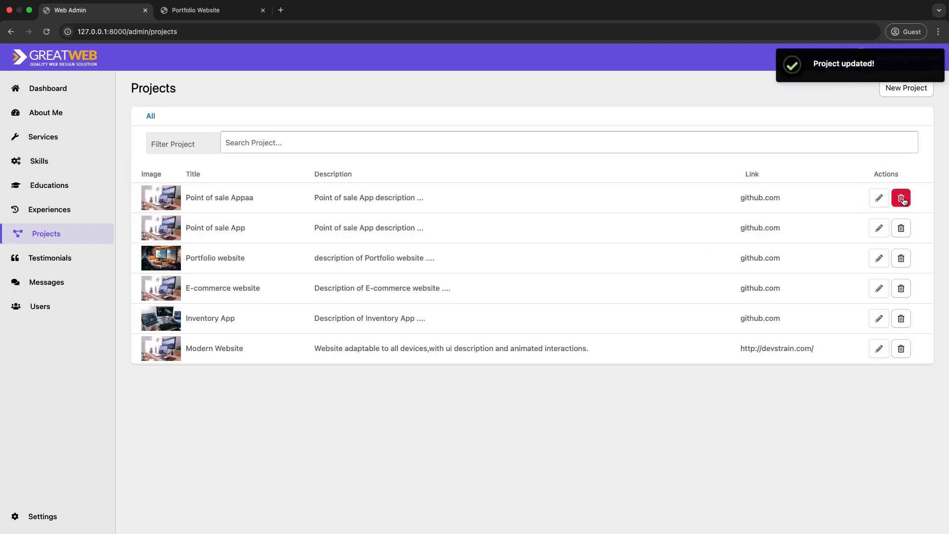
pyautogui.click(901, 197)
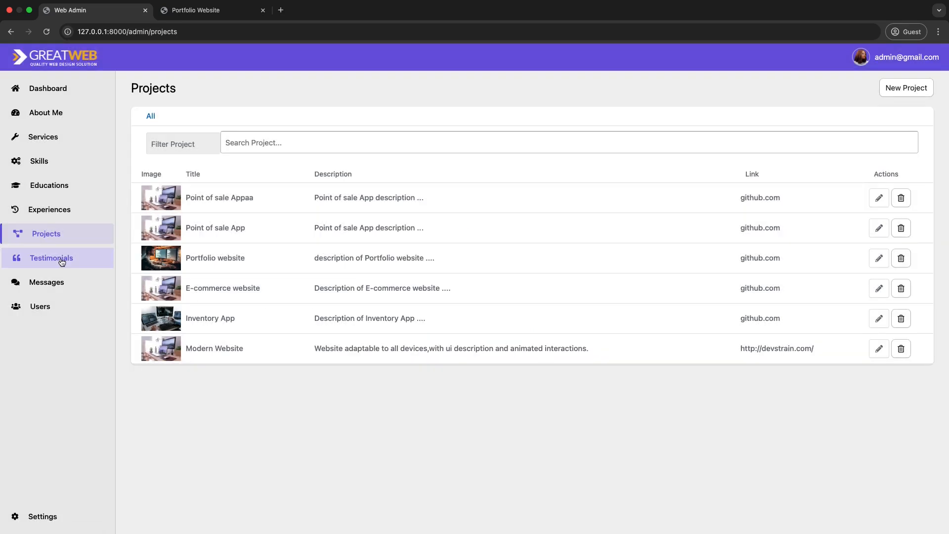
# Review the Testimonials and Messages lists in the admin sidebar.
pyautogui.click(51, 257)
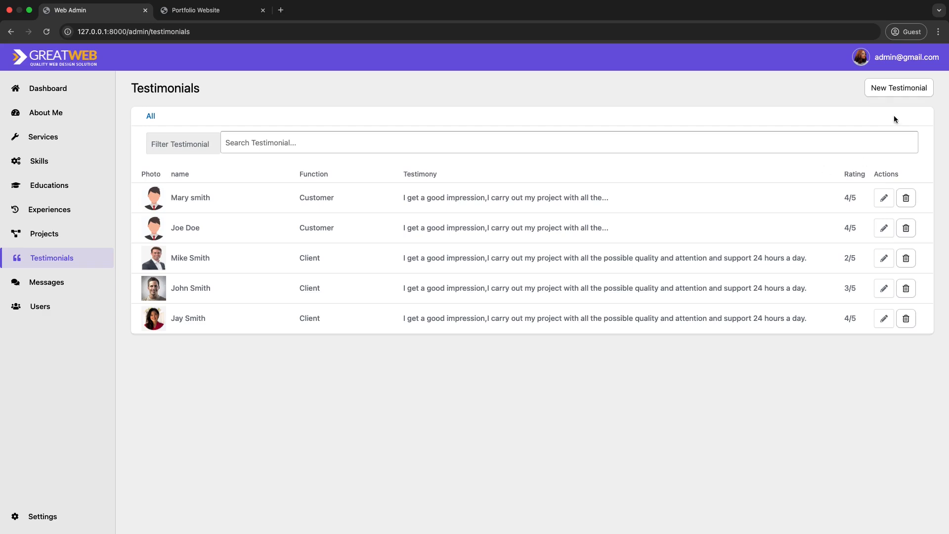
pyautogui.moveTo(47, 281)
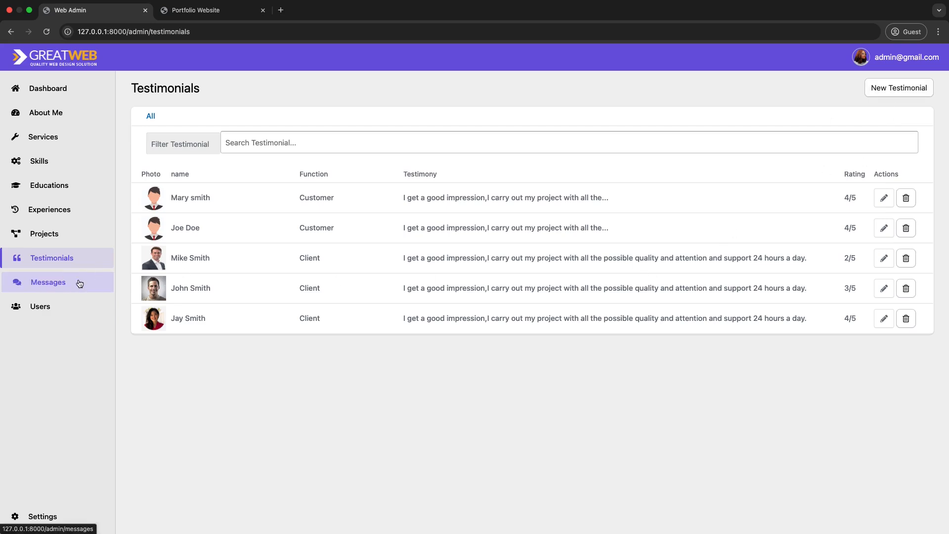
pyautogui.click(48, 282)
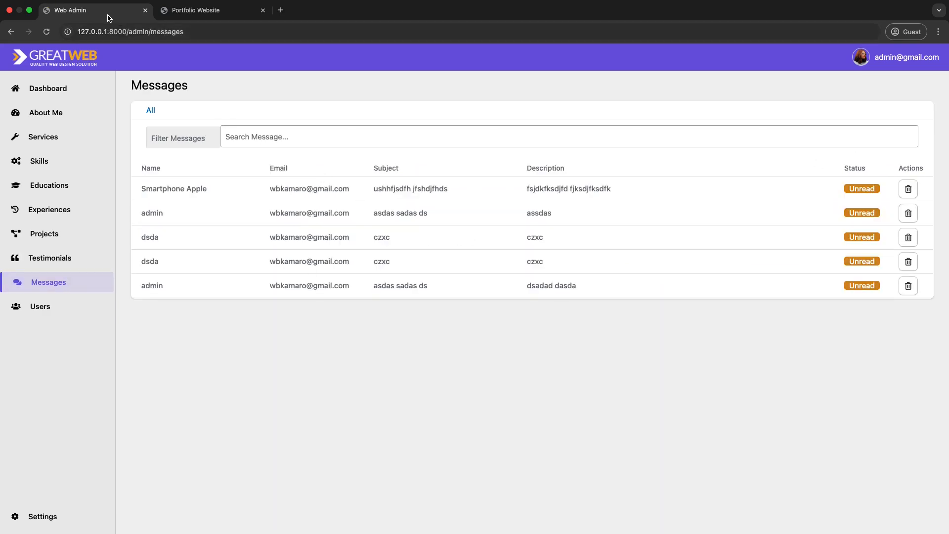
# Jump to the Contact Me section on the Portfolio Website.
pyautogui.click(211, 10)
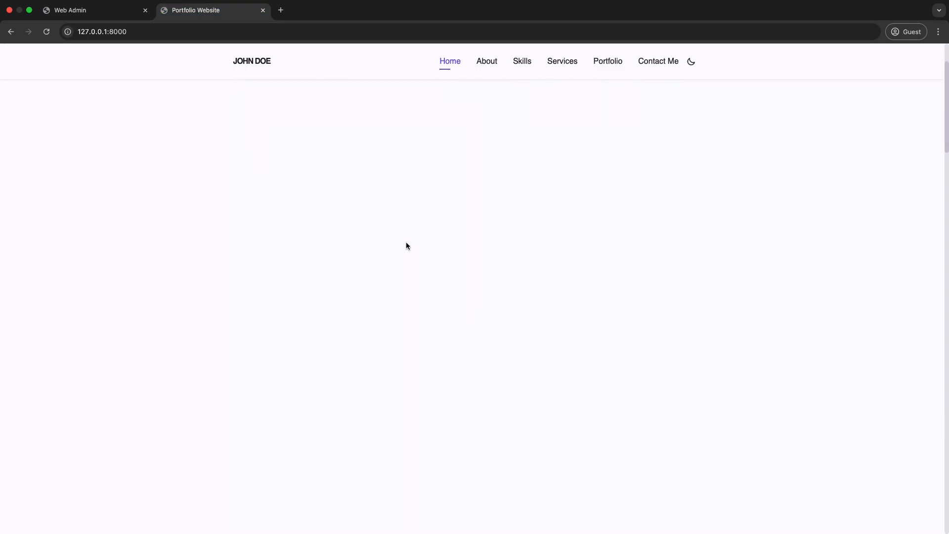
pyautogui.click(658, 62)
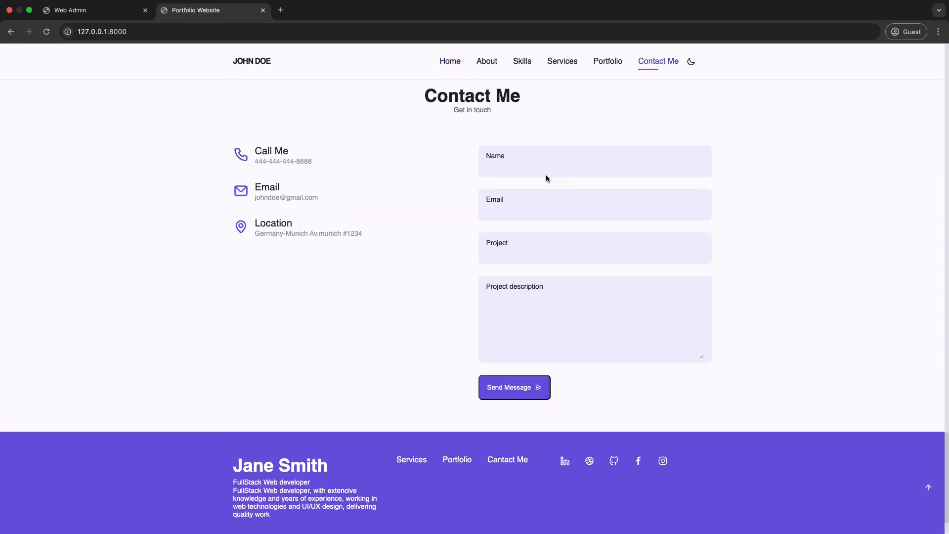
pyautogui.moveTo(503, 377)
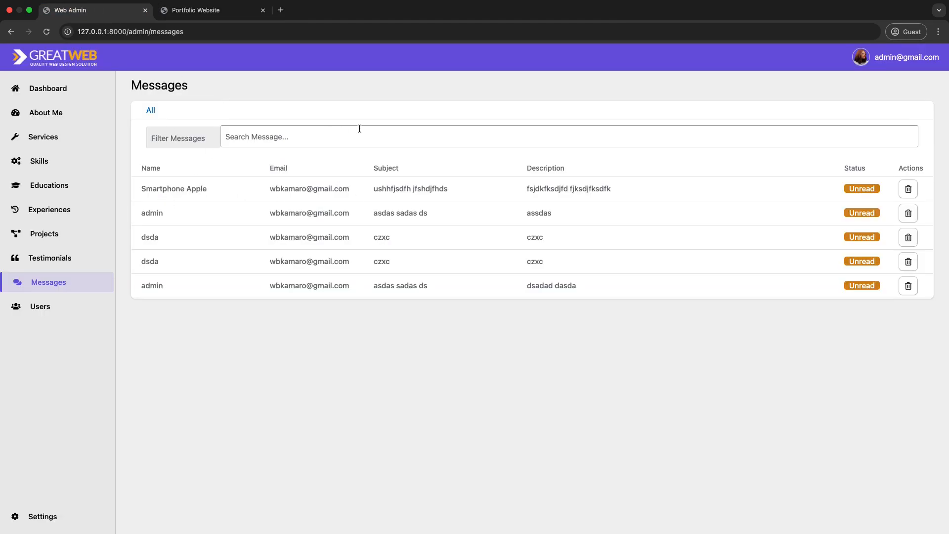
pyautogui.moveTo(311, 125)
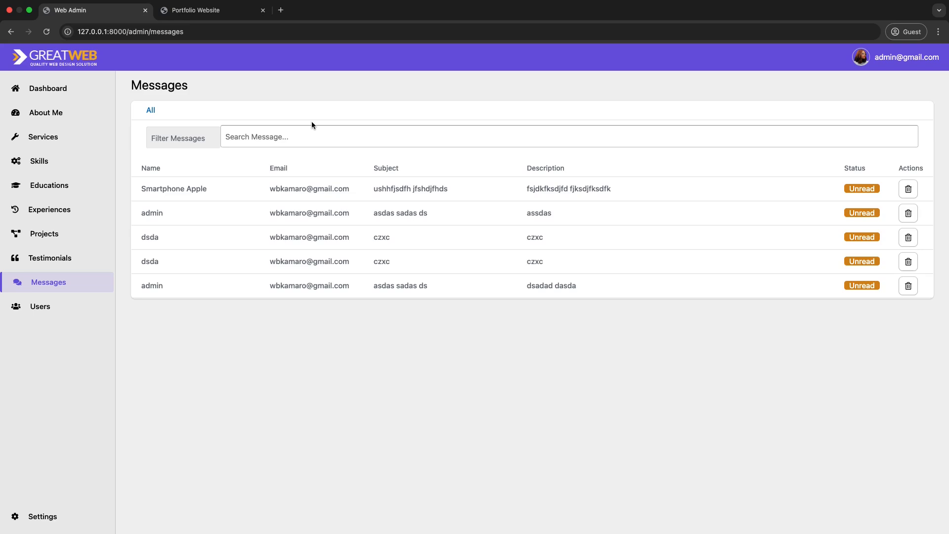
pyautogui.moveTo(52, 319)
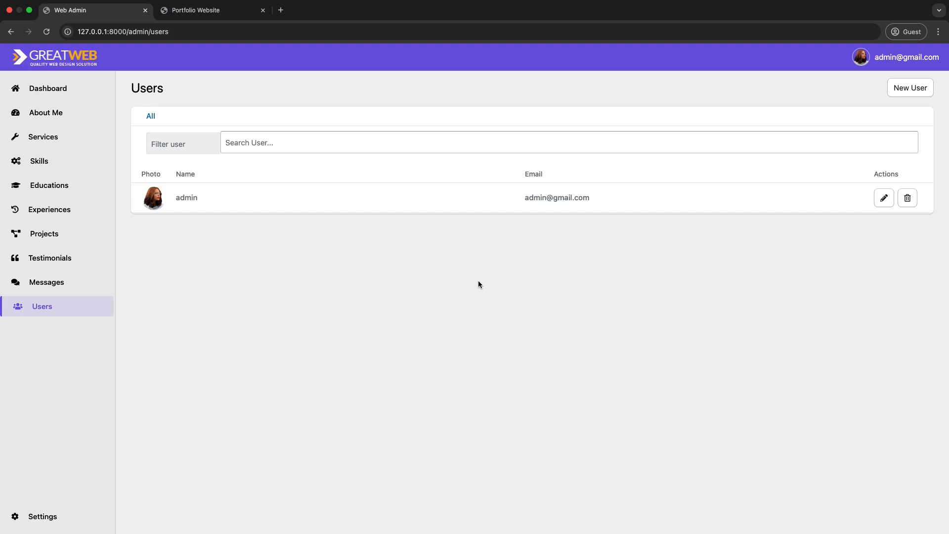
pyautogui.moveTo(853, 96)
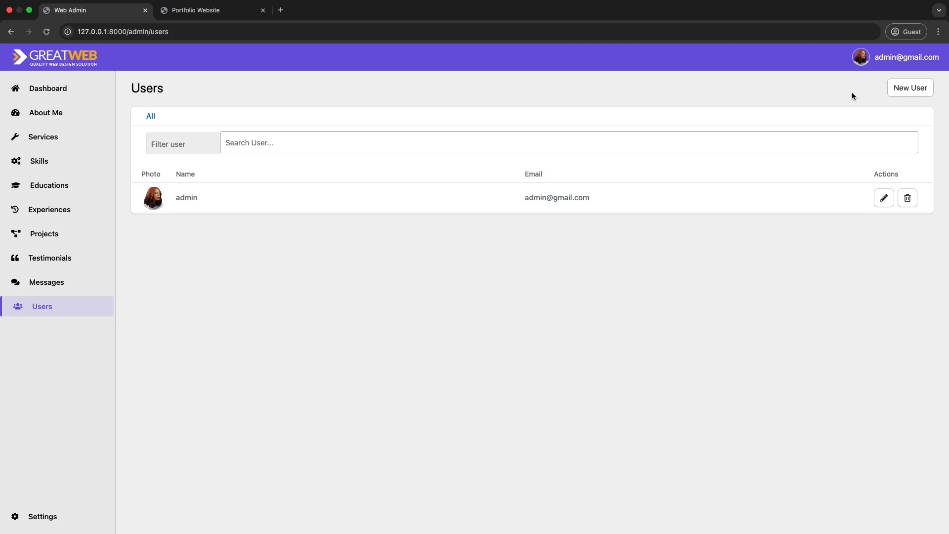
# Look at the New User form and dismiss it without adding anyone.
pyautogui.click(909, 88)
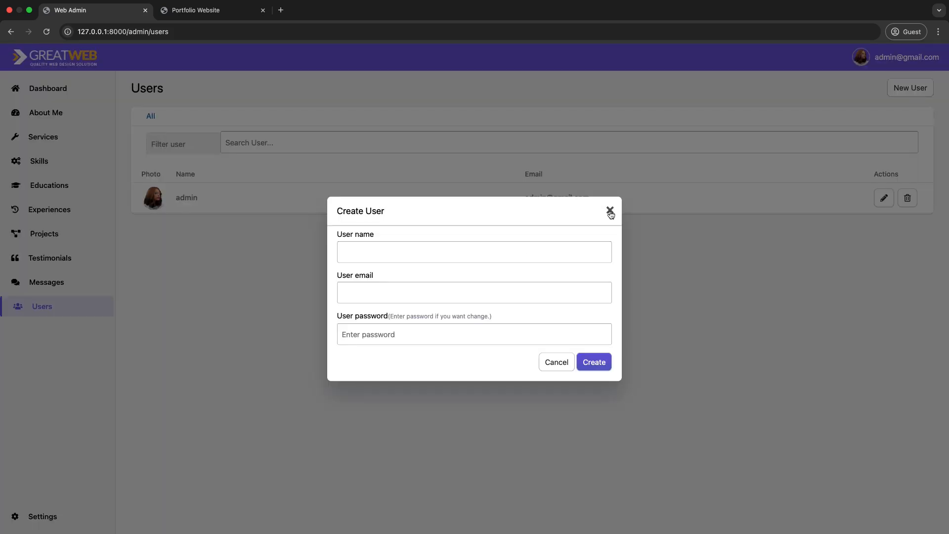
pyautogui.click(882, 197)
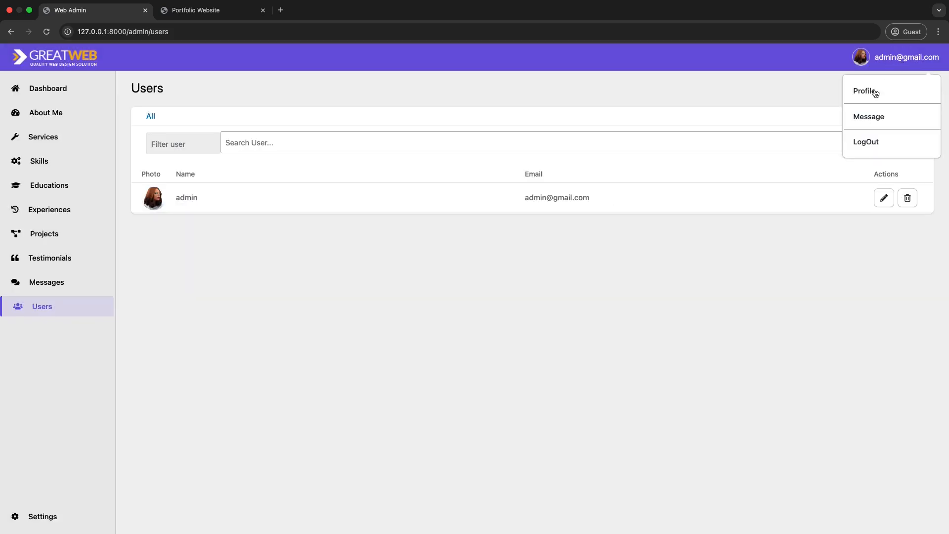
# Upload a new portrait as the admin profile photo, then return to the dashboard.
pyautogui.click(863, 91)
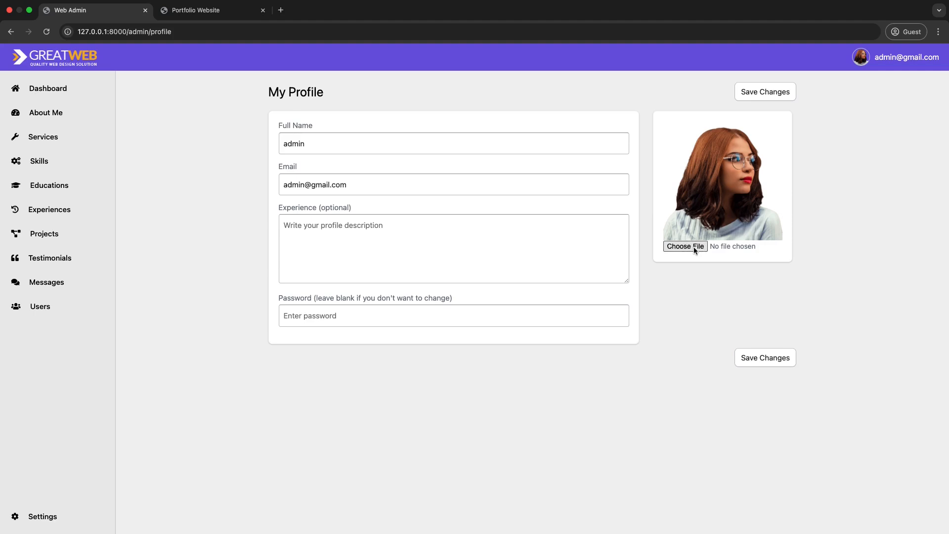
pyautogui.click(684, 246)
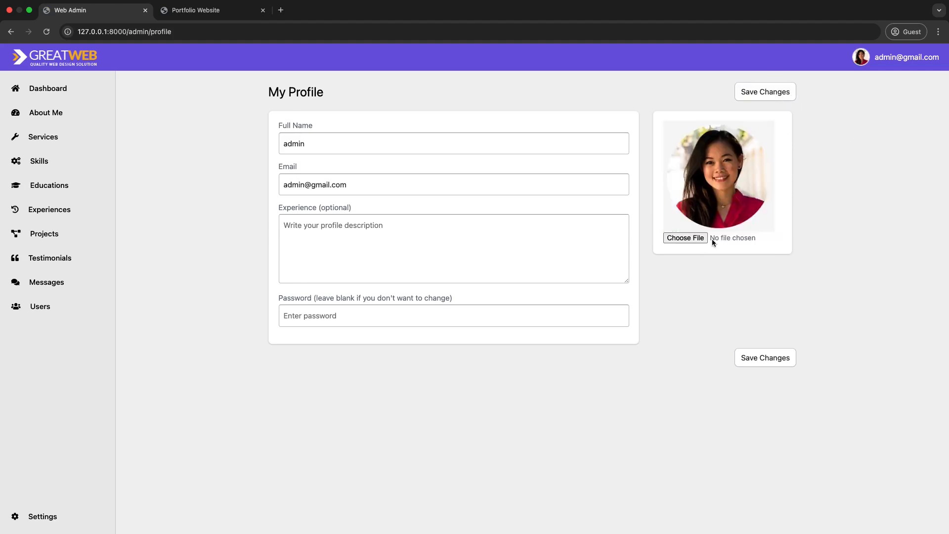
pyautogui.moveTo(139, 314)
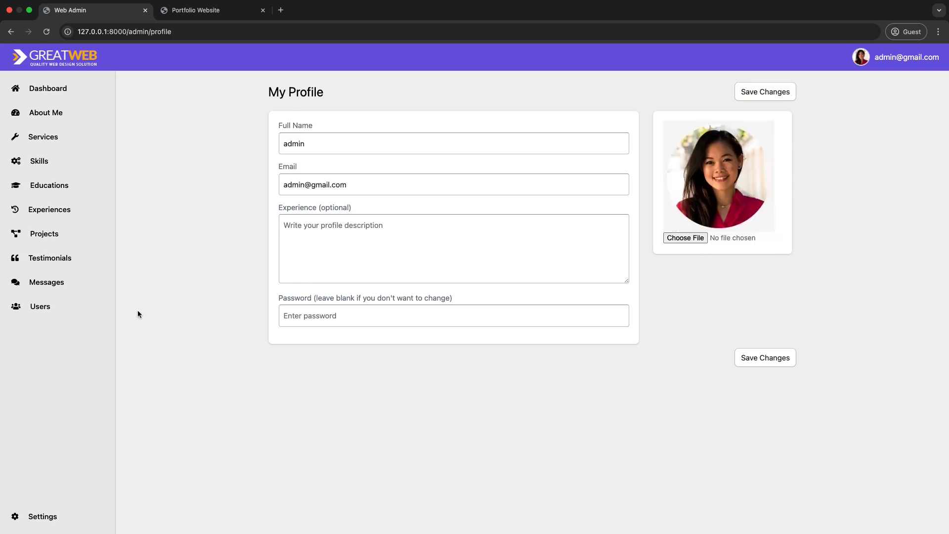
pyautogui.click(47, 88)
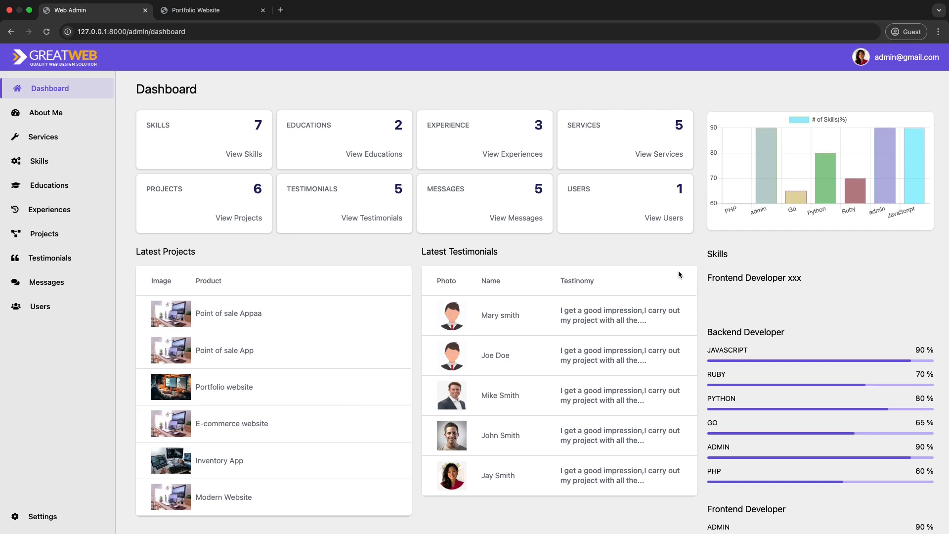
# Show the Portfolio Website homepage and switch it to the dark theme.
pyautogui.click(212, 9)
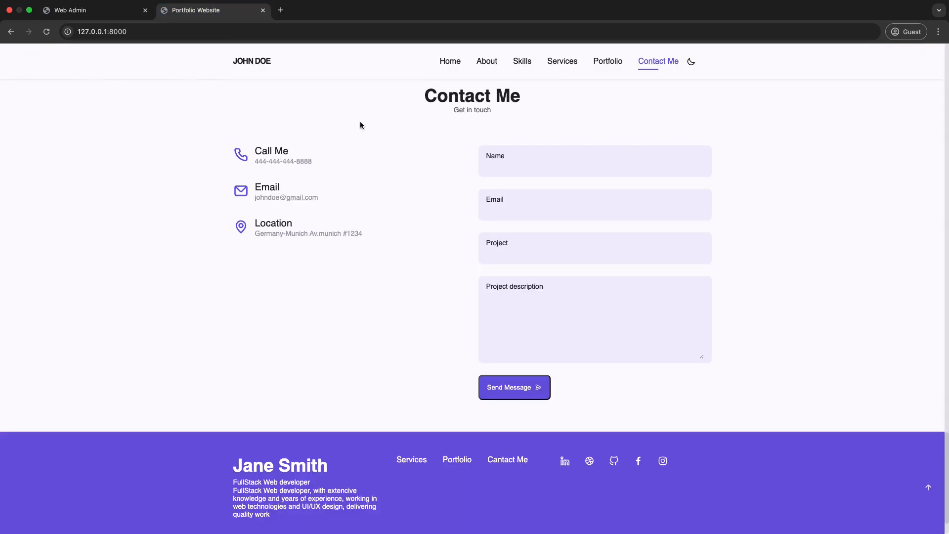
pyautogui.click(450, 62)
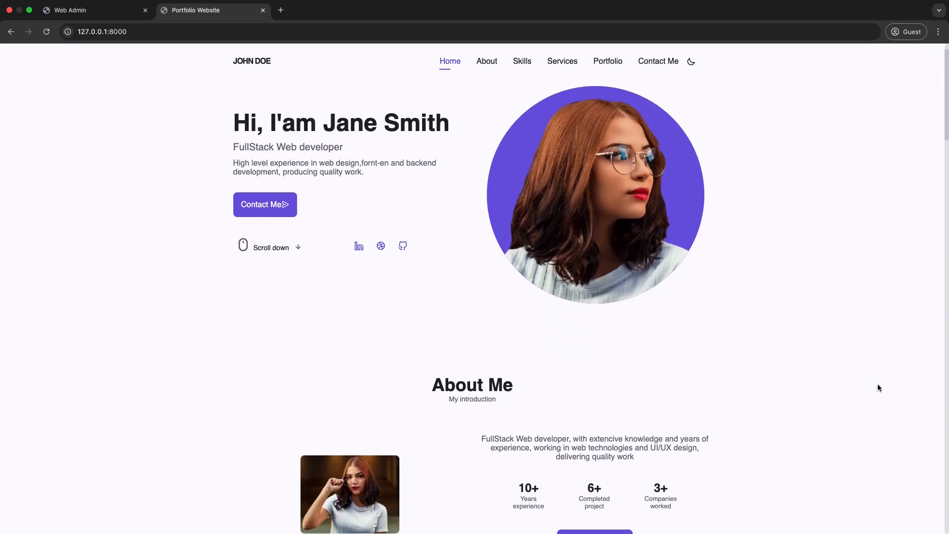
pyautogui.click(691, 60)
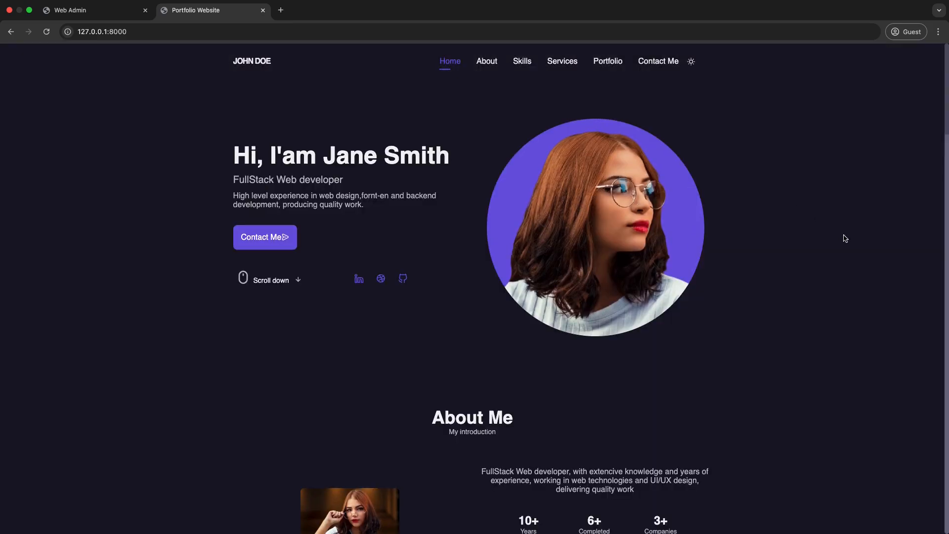